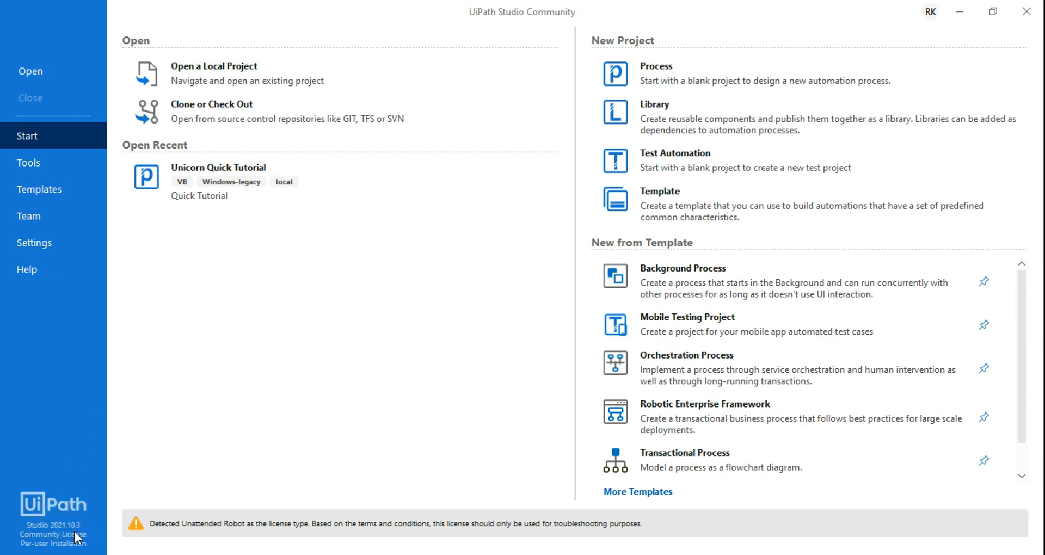
mouse_move(87, 485)
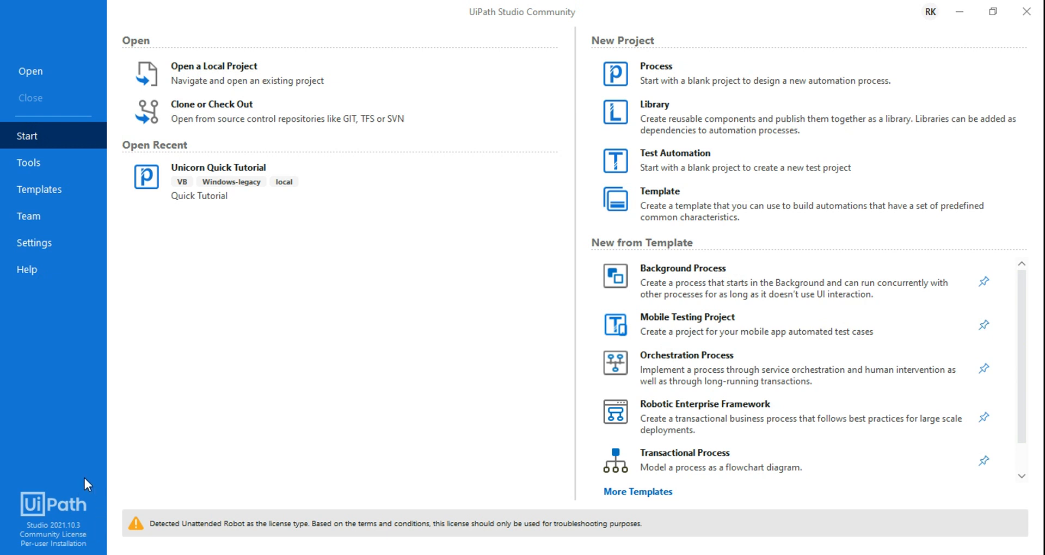
mouse_move(34, 533)
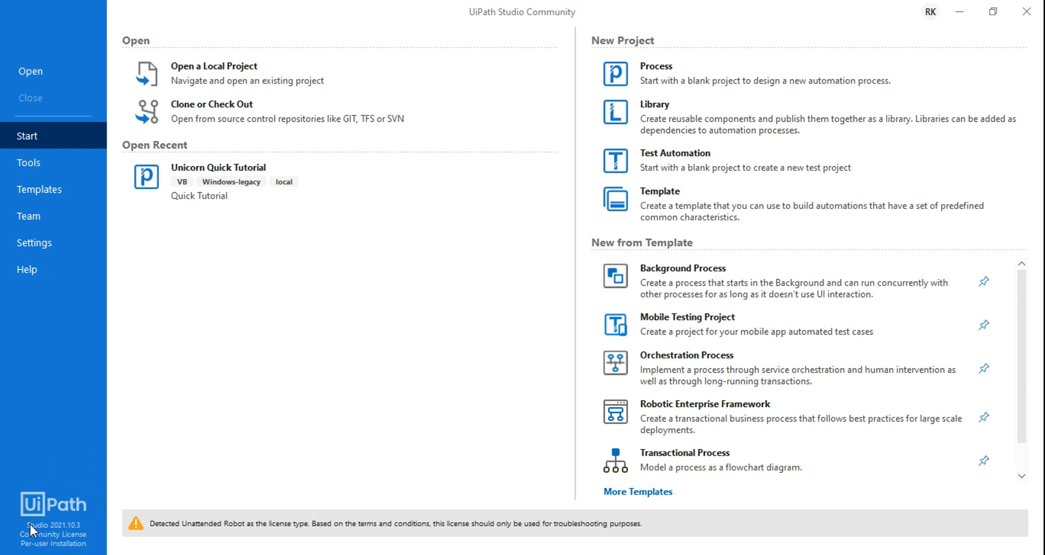
mouse_move(51, 531)
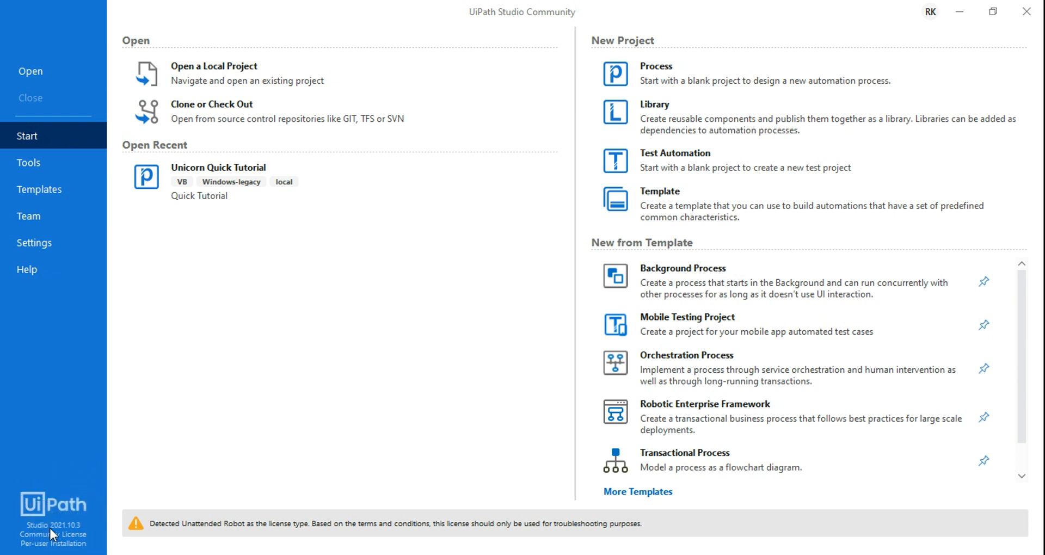
mouse_move(82, 505)
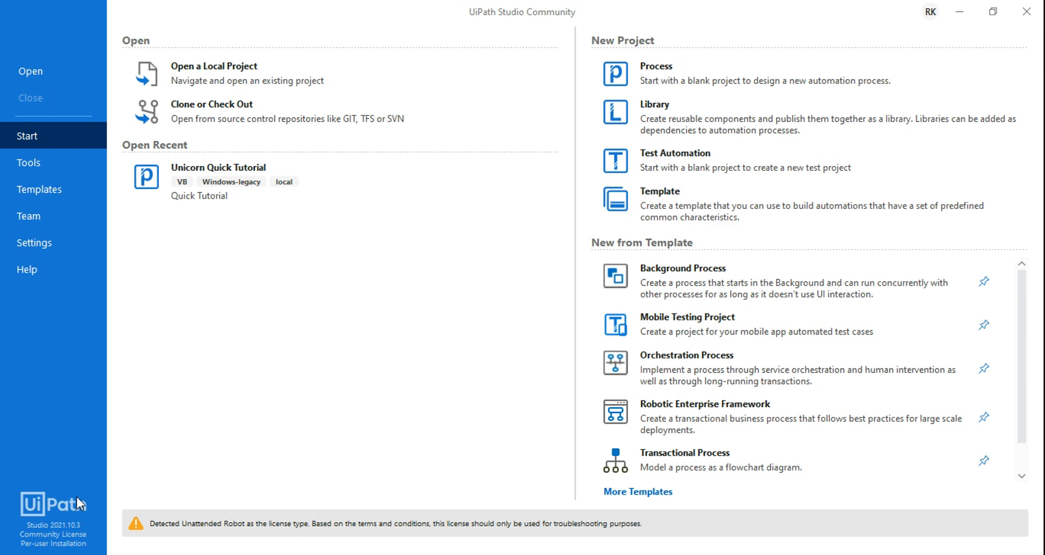
mouse_move(690, 78)
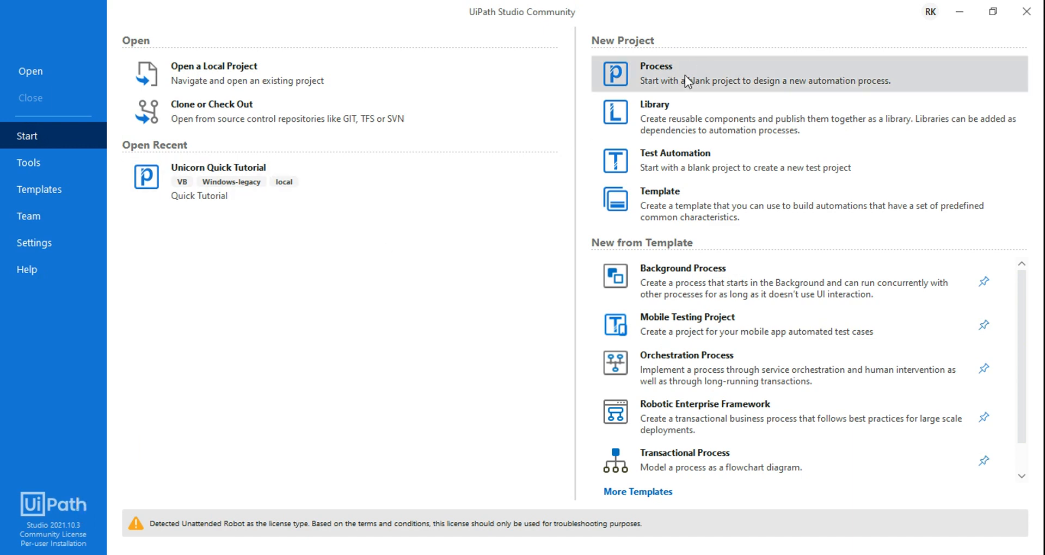
- Create a new blank Process project named 'ExpoHub Demo'
left_click(656, 73)
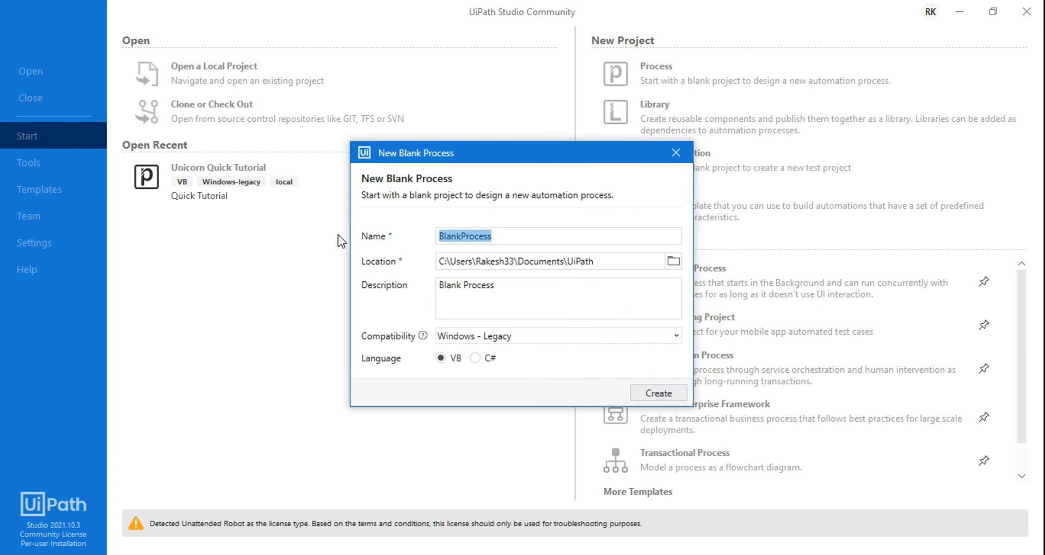
type("ExpoHub Demo")
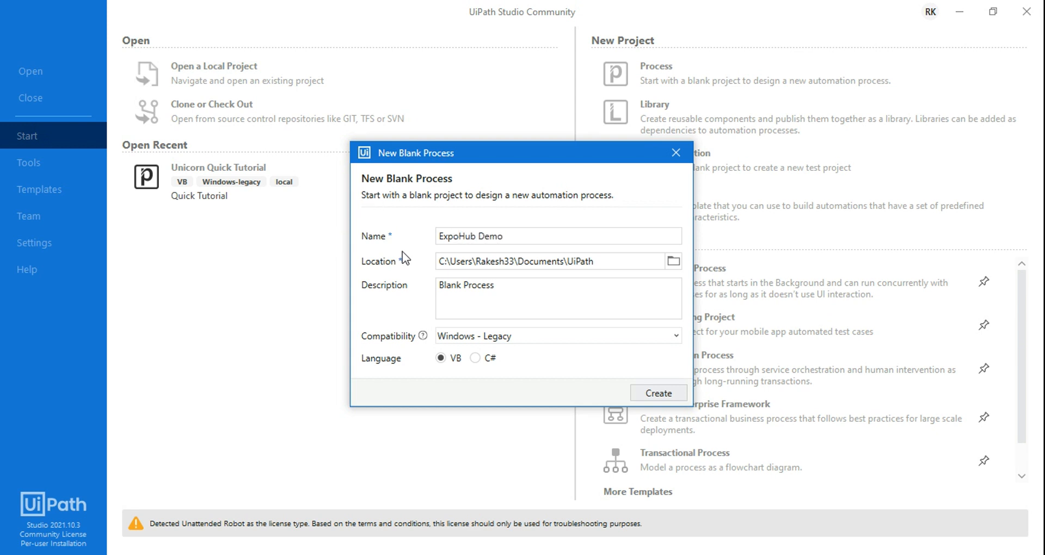
left_click(658, 393)
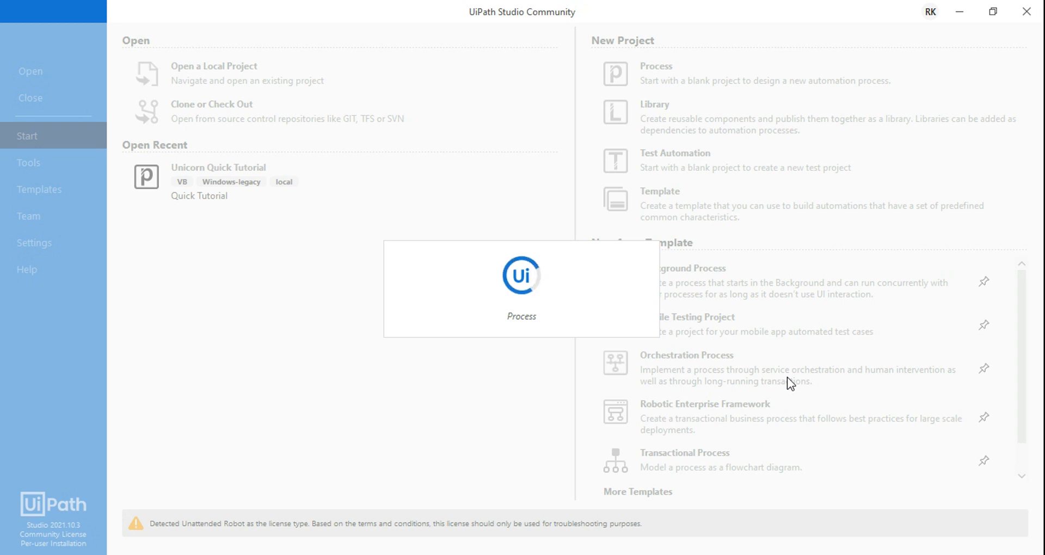
mouse_move(121, 399)
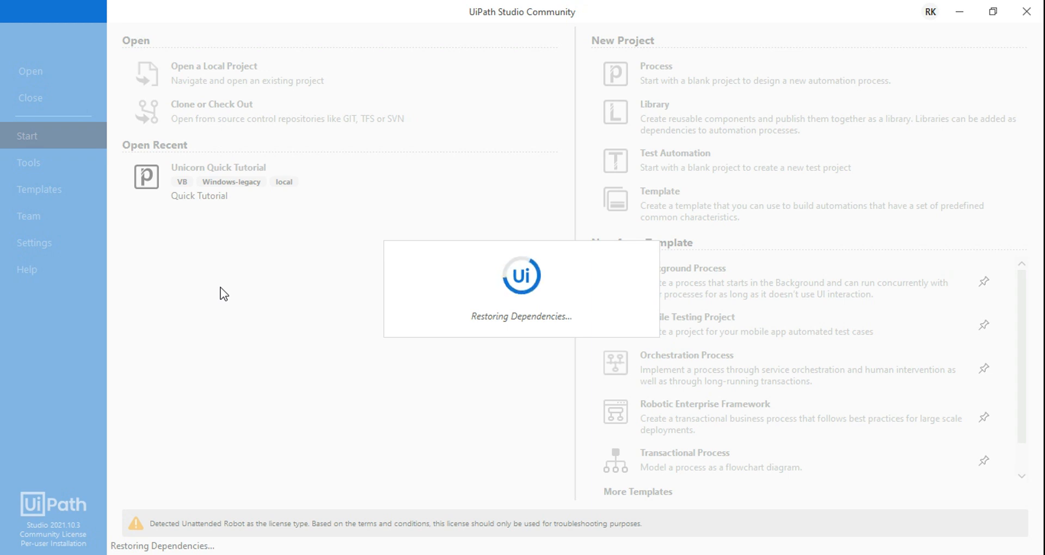
mouse_move(252, 253)
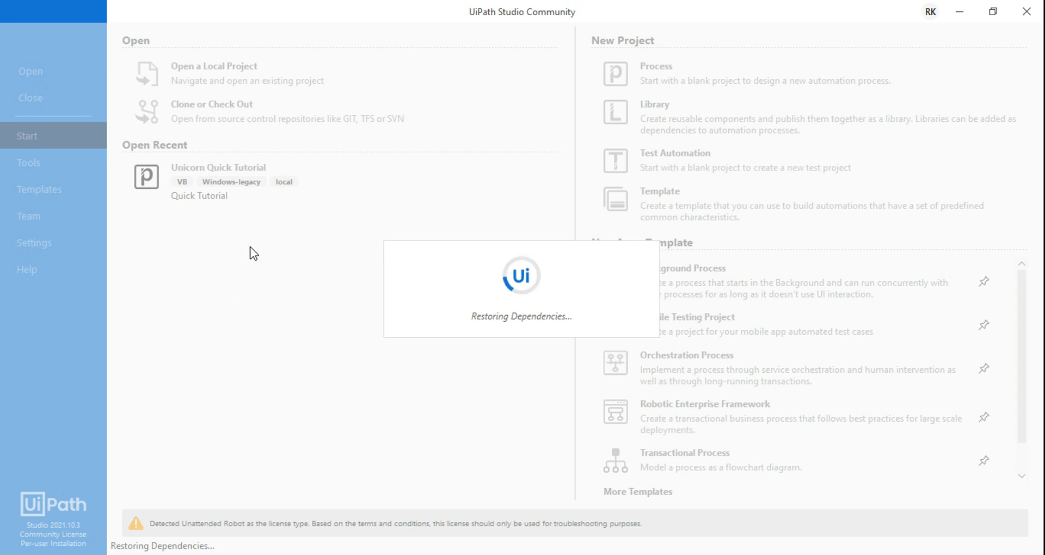
mouse_move(259, 265)
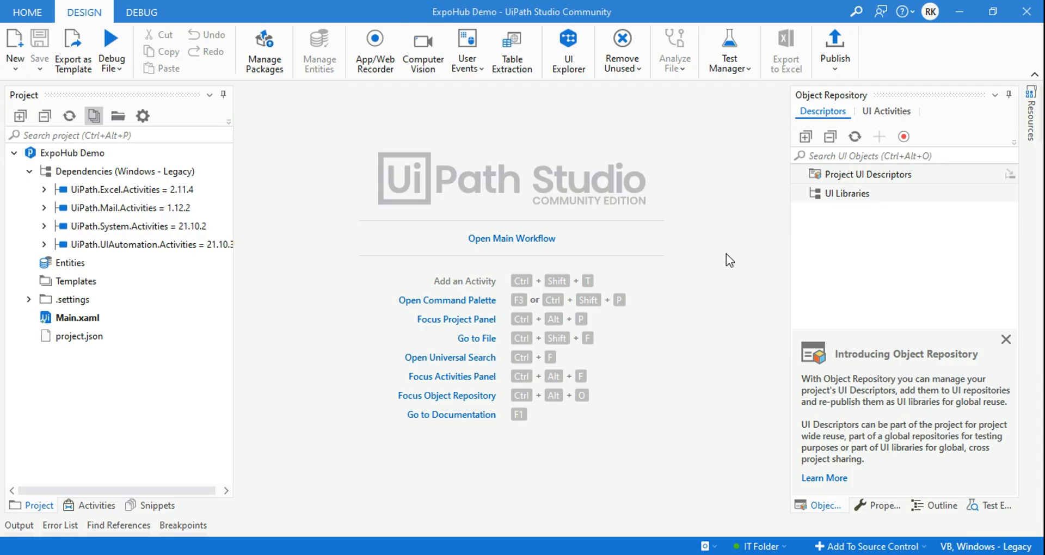
mouse_move(262, 196)
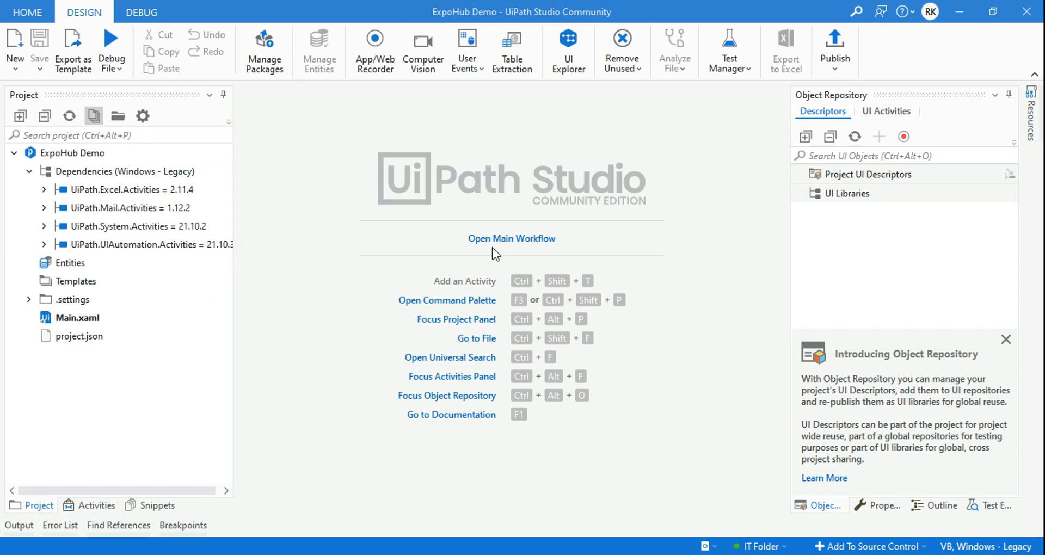
mouse_move(508, 238)
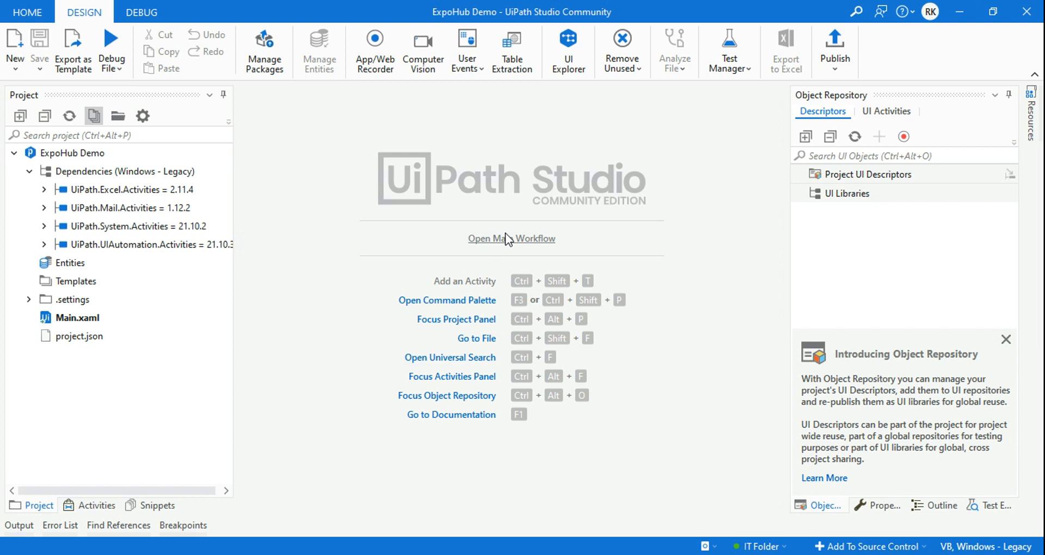
mouse_move(512, 241)
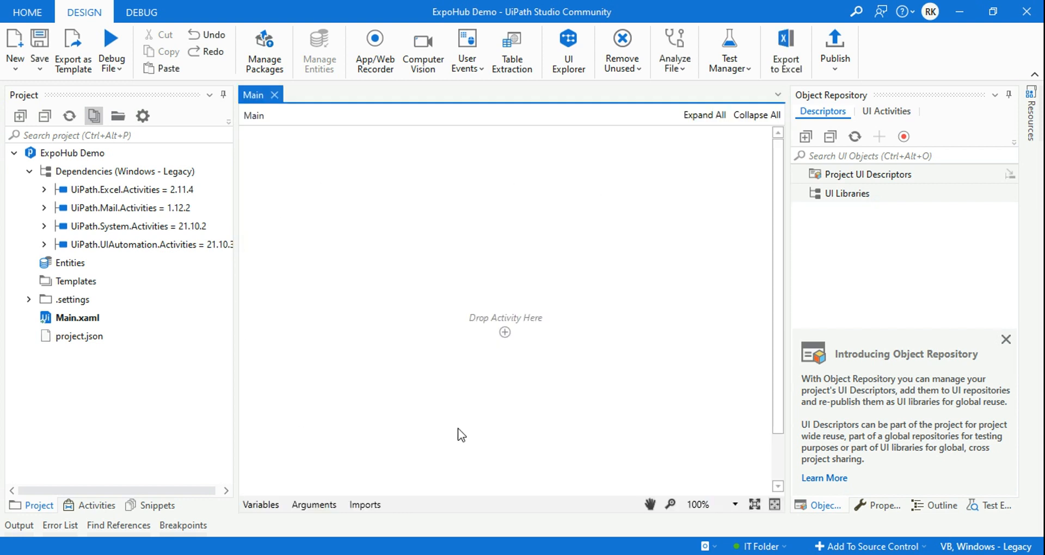
mouse_move(1006, 339)
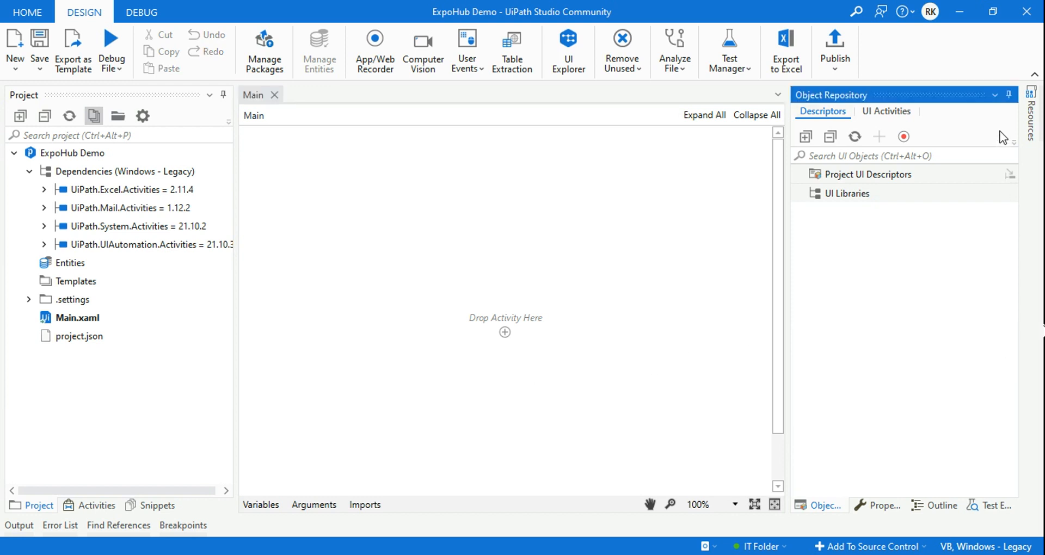
mouse_move(781, 342)
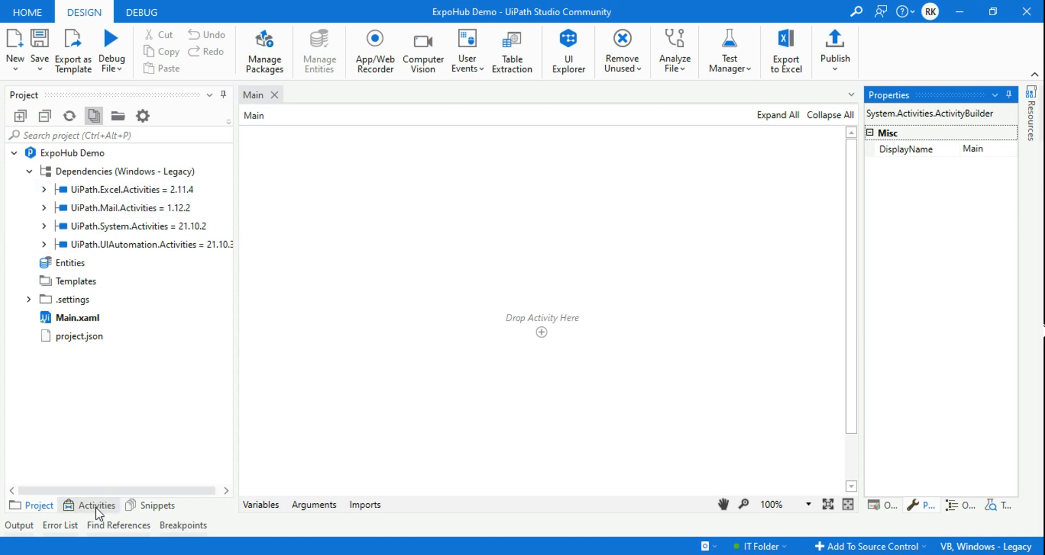
- Search Activities for 'open bro', then clear the search to show all categories
left_click(97, 505)
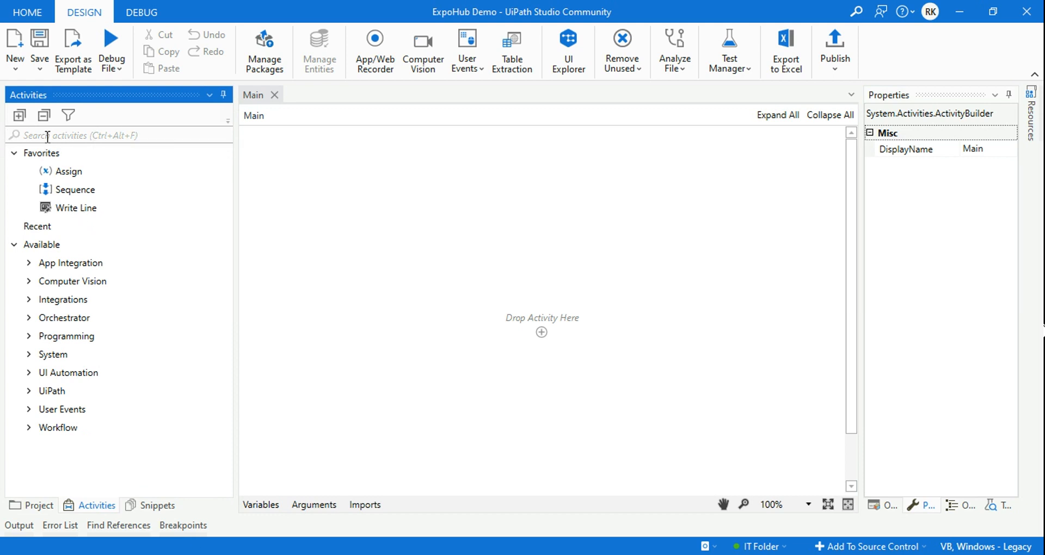
type("open brow")
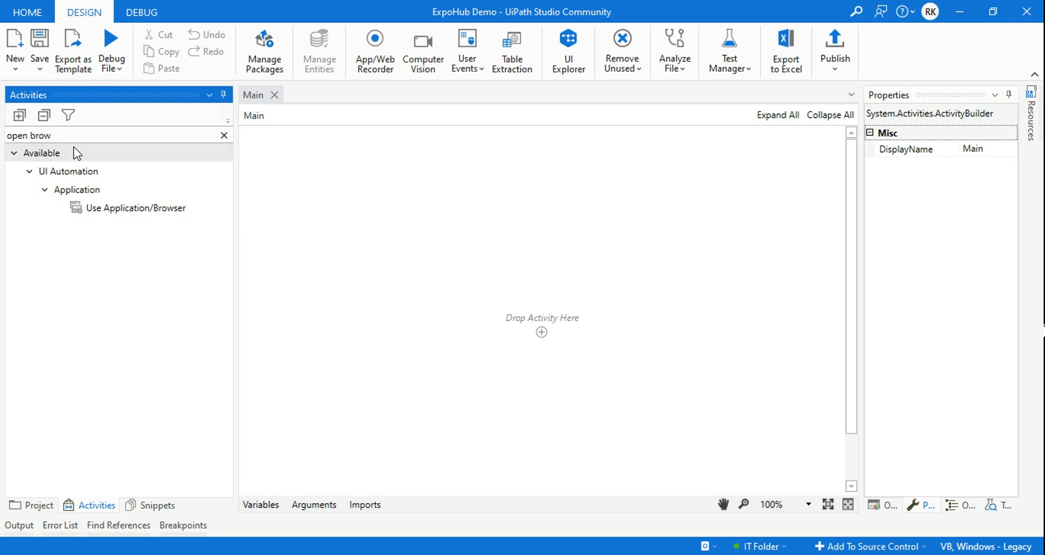
mouse_move(95, 211)
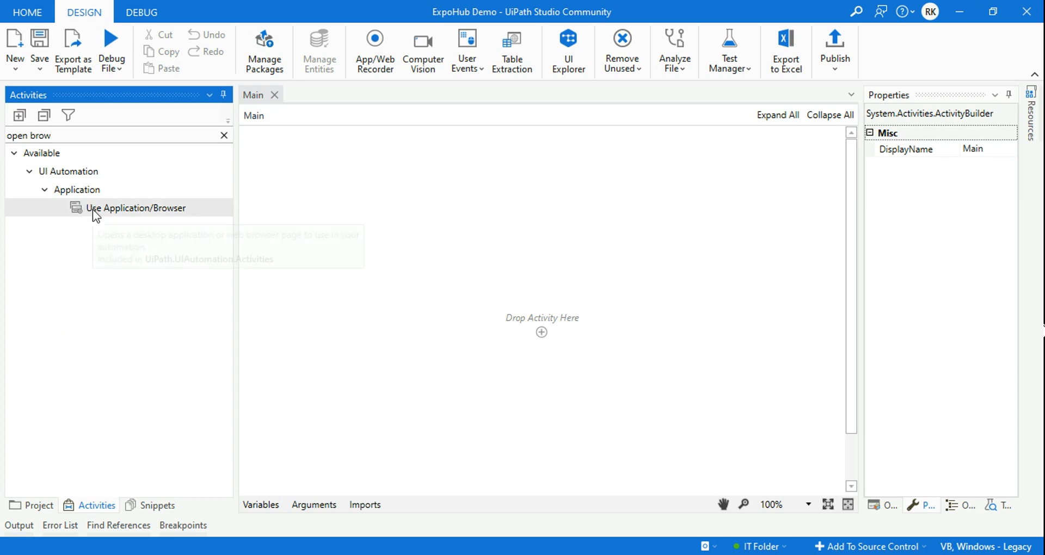
mouse_move(181, 217)
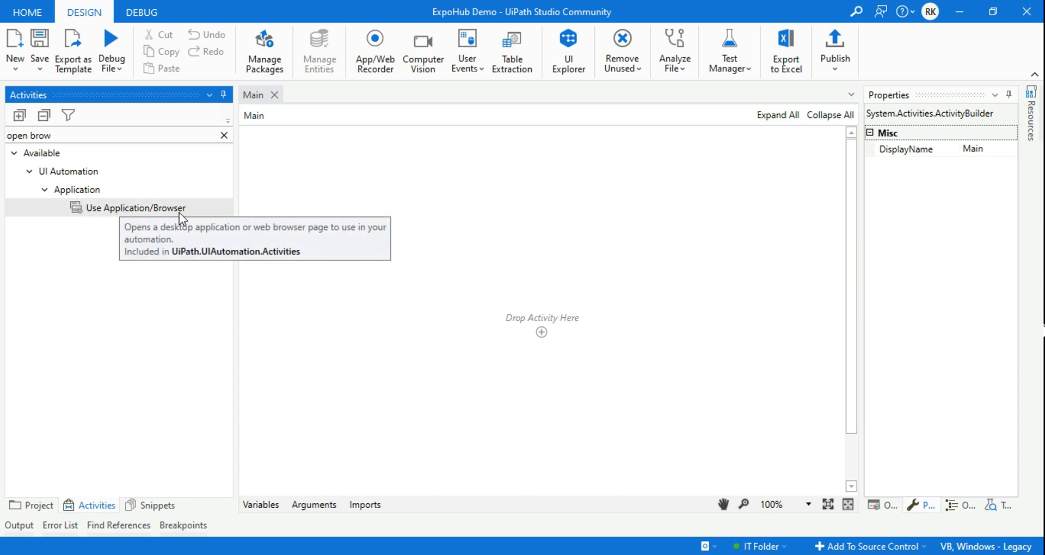
mouse_move(182, 154)
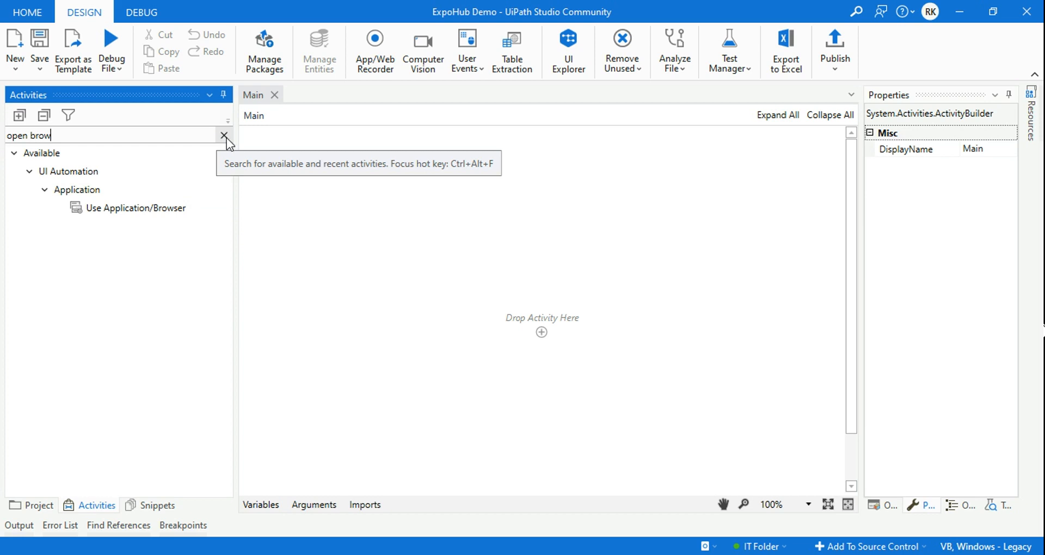
left_click(224, 135)
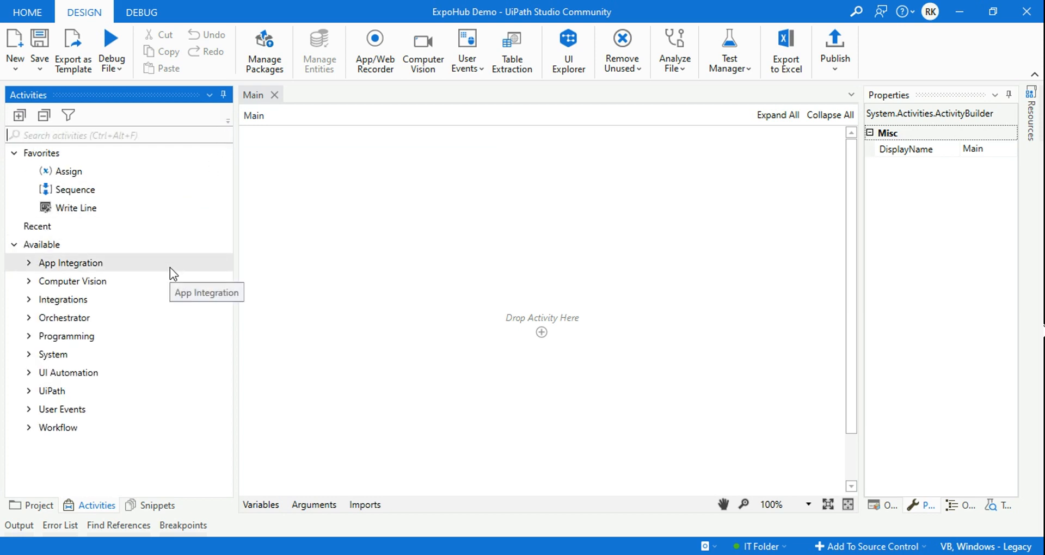
mouse_move(167, 274)
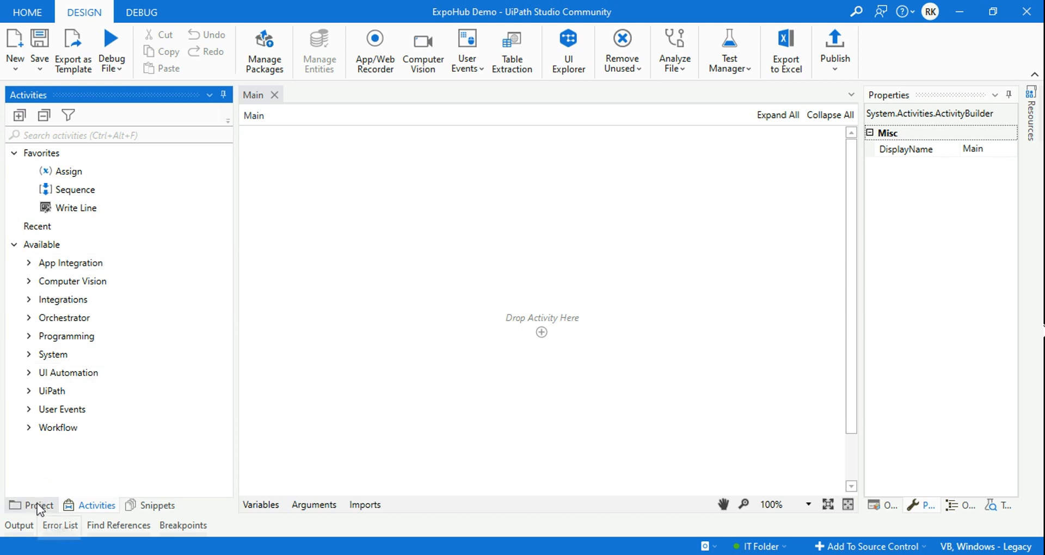
left_click(37, 506)
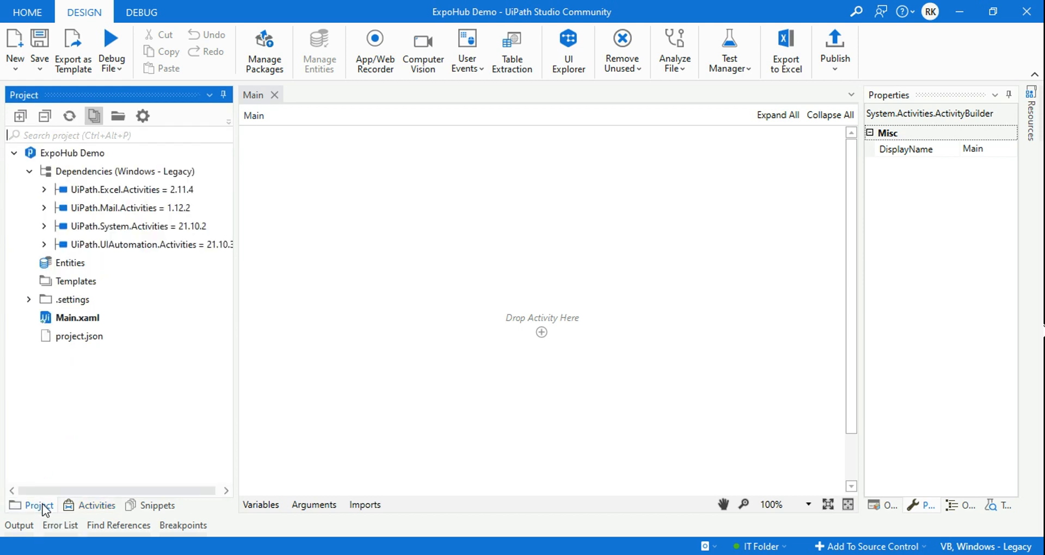
mouse_move(143, 116)
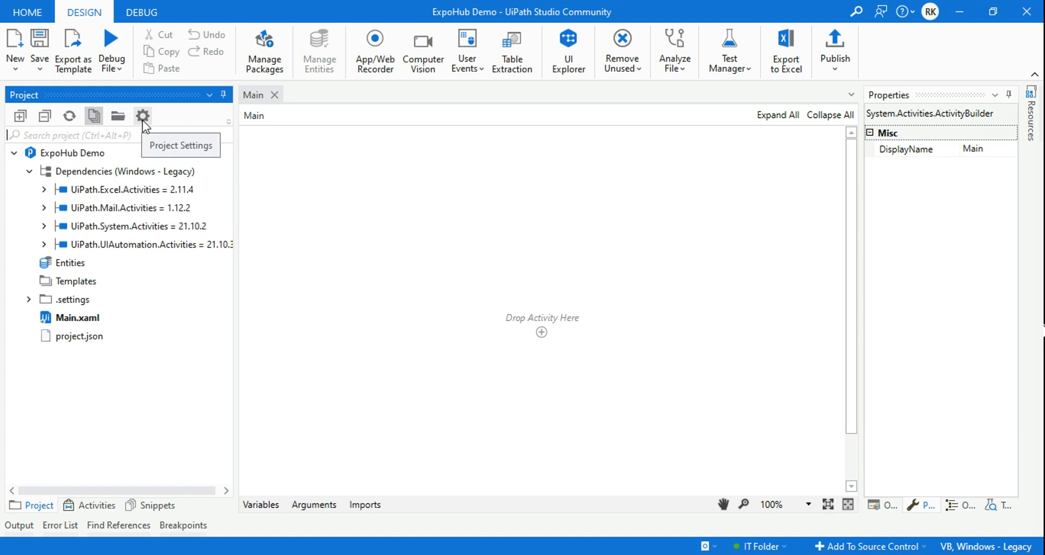
left_click(142, 116)
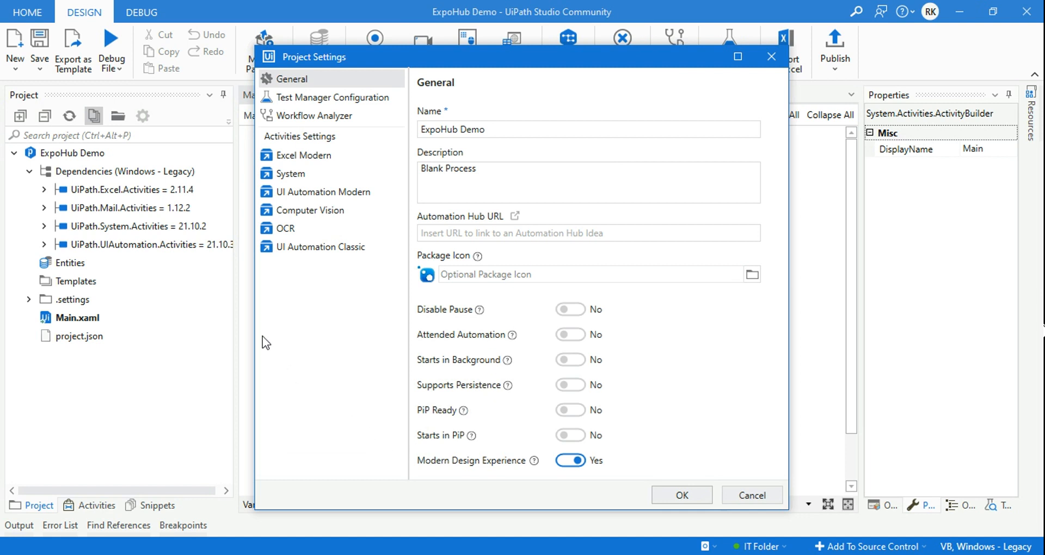
mouse_move(344, 263)
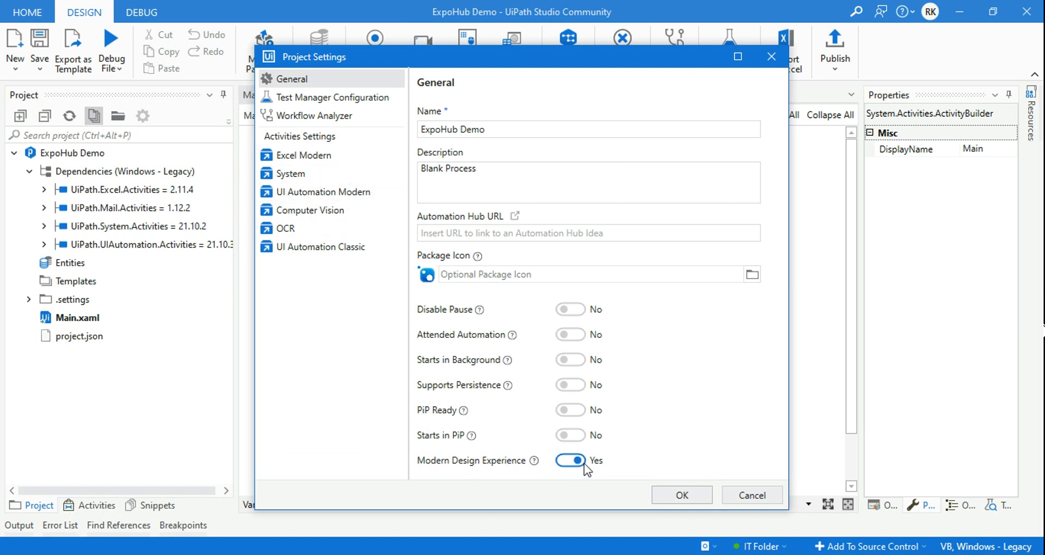
mouse_move(587, 478)
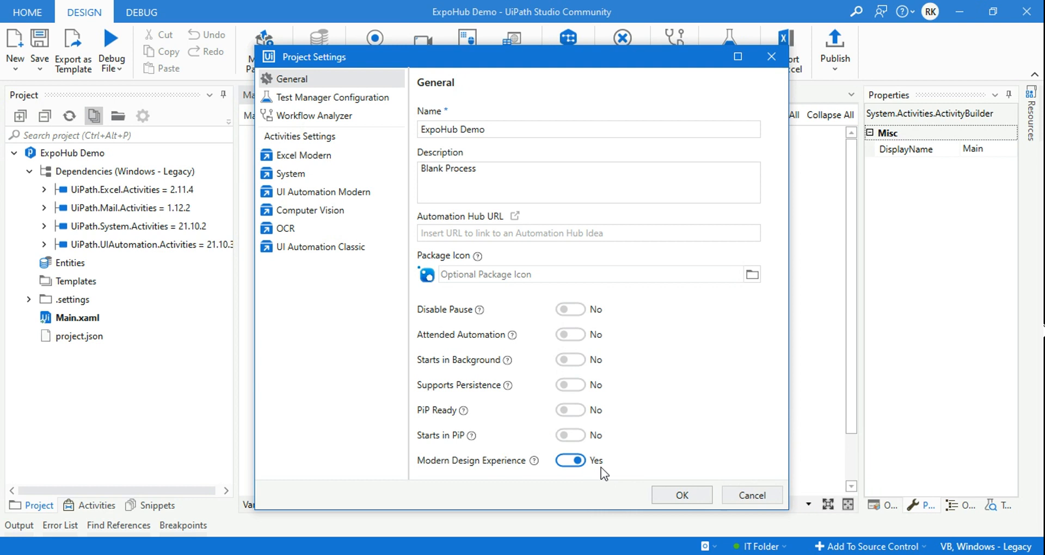
mouse_move(670, 478)
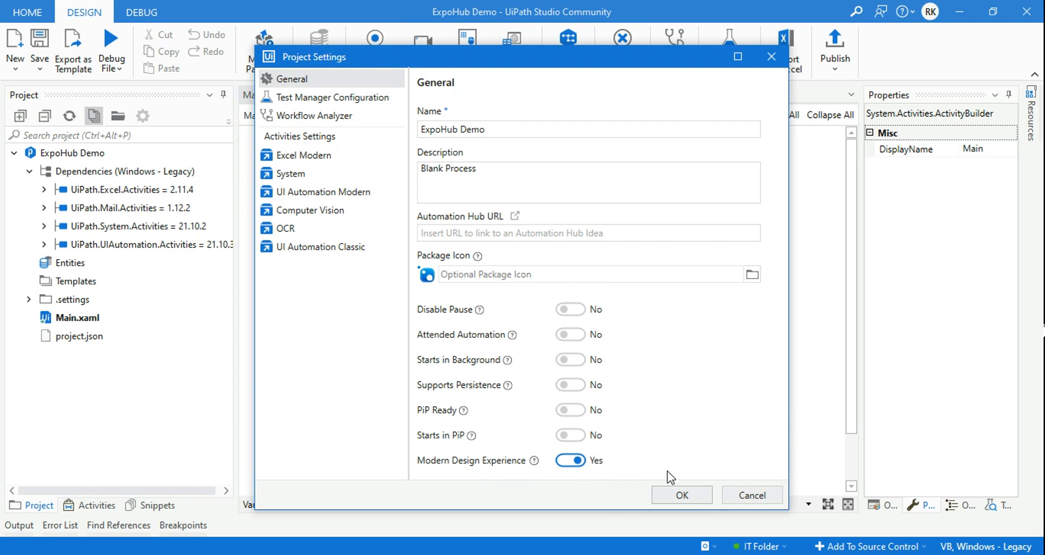
left_click(681, 495)
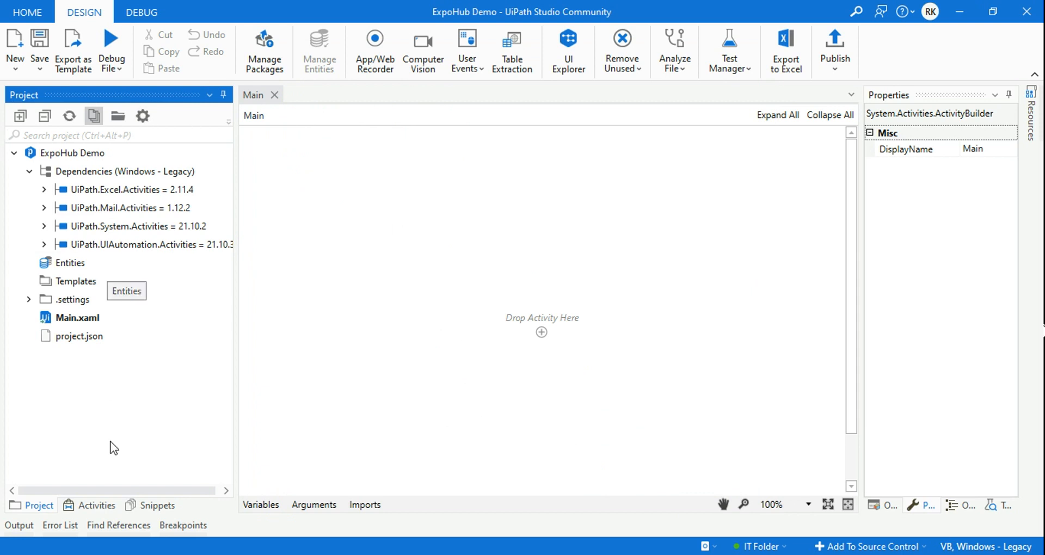
- Enable Show Classic in the Activities view options
left_click(97, 506)
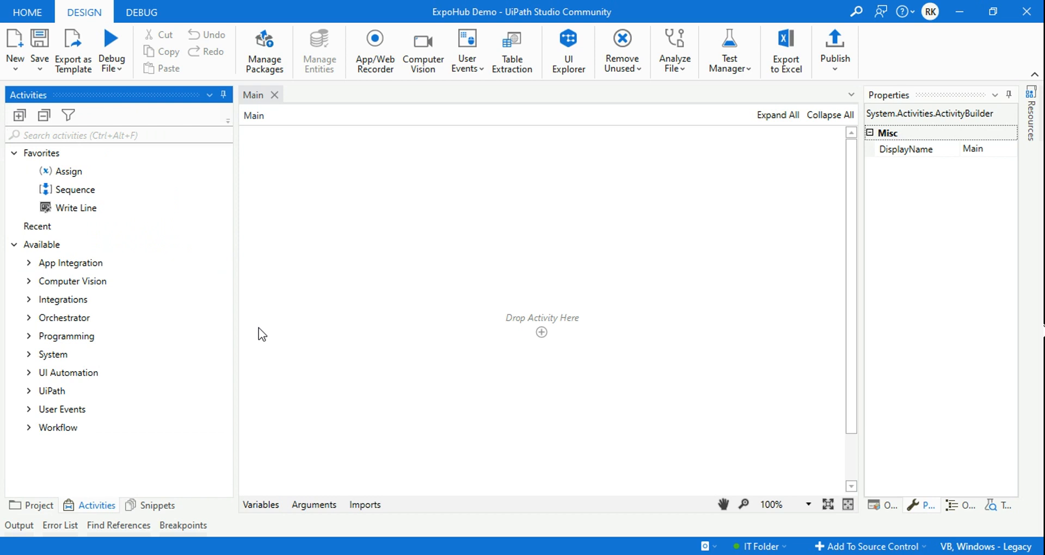
mouse_move(68, 116)
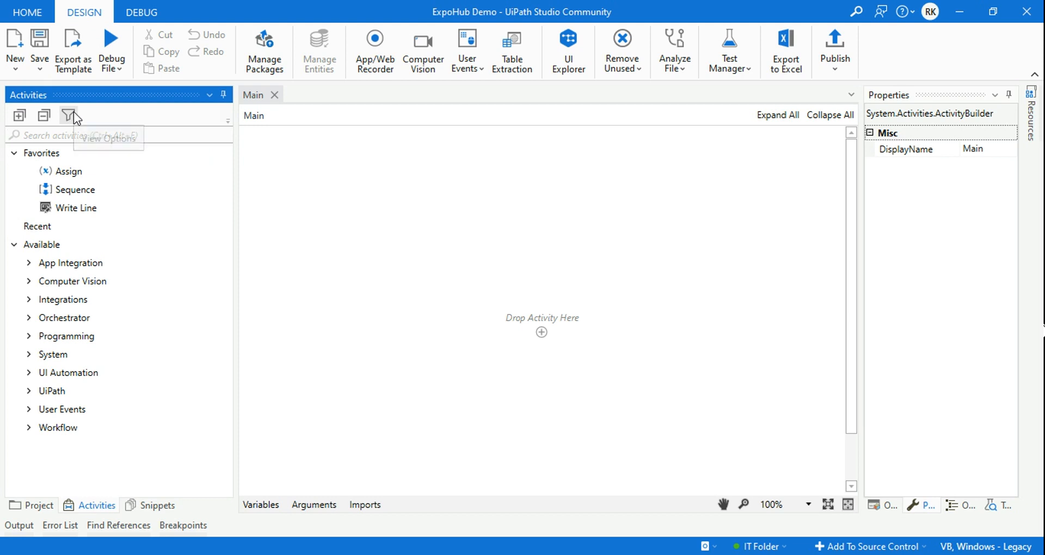
left_click(68, 115)
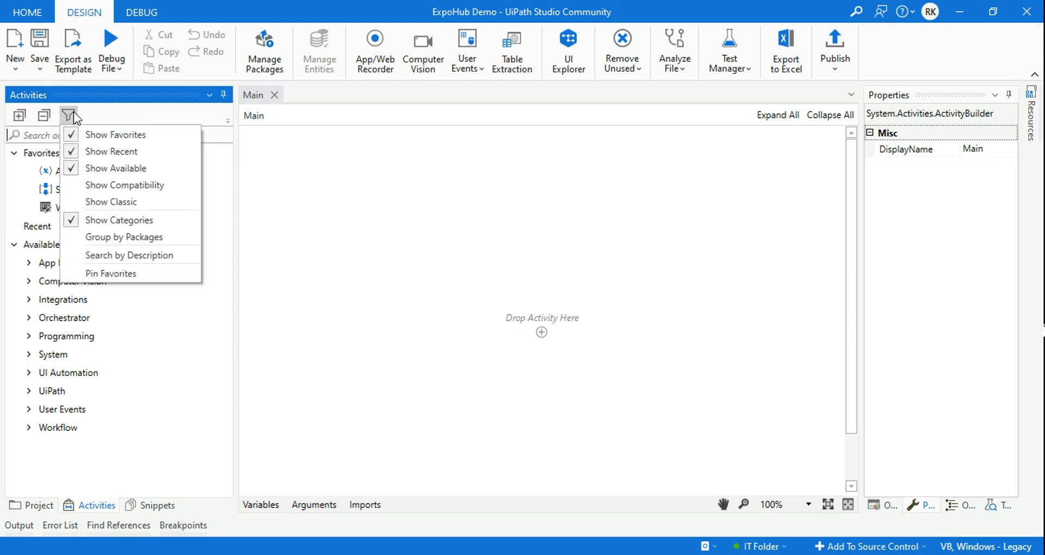
mouse_move(103, 203)
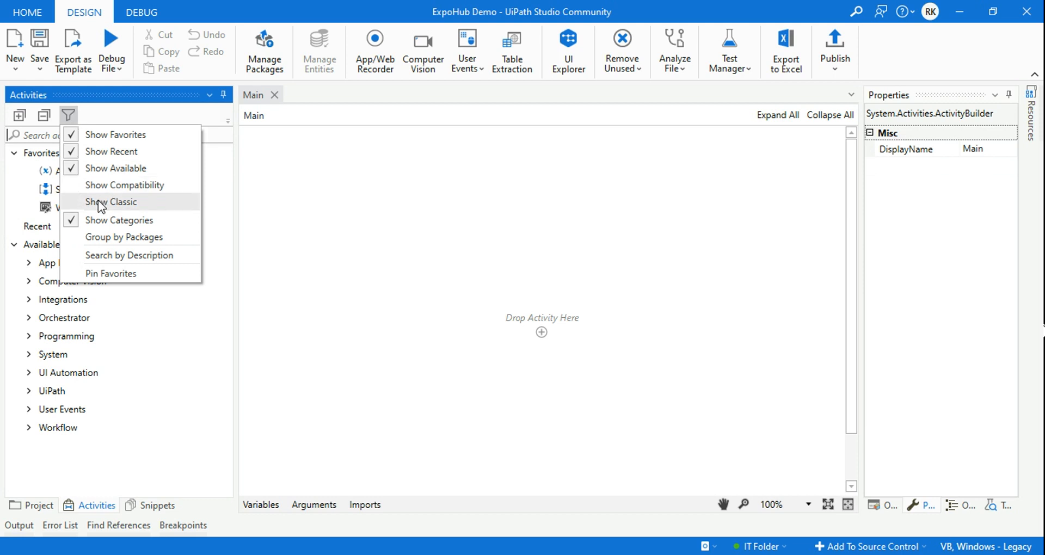
mouse_move(109, 225)
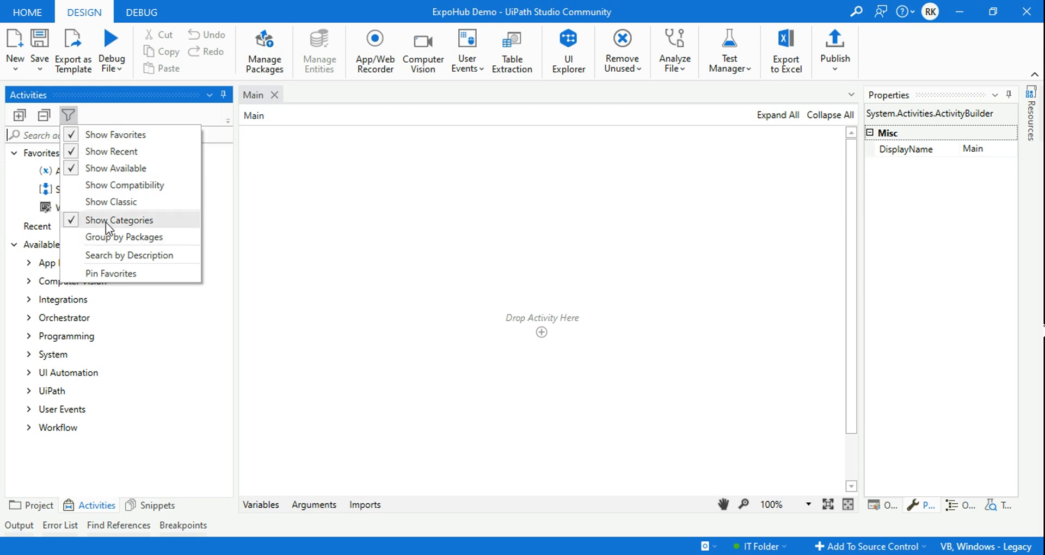
mouse_move(81, 204)
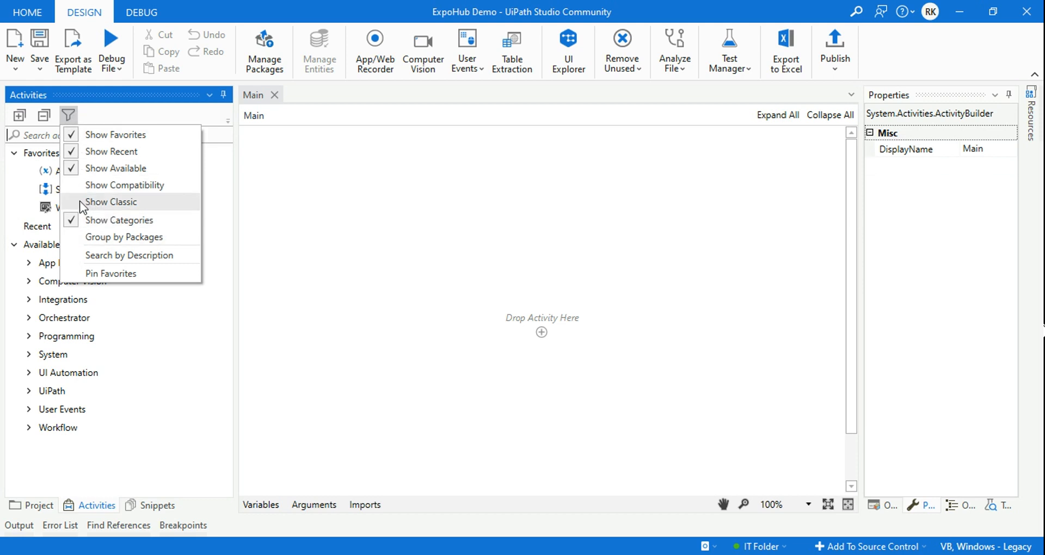
left_click(111, 202)
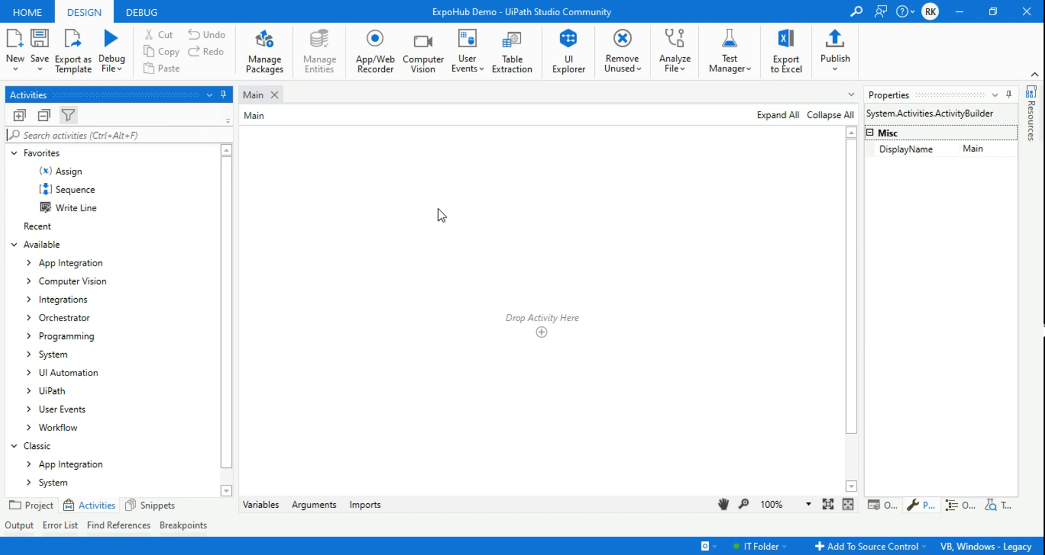
left_click(68, 115)
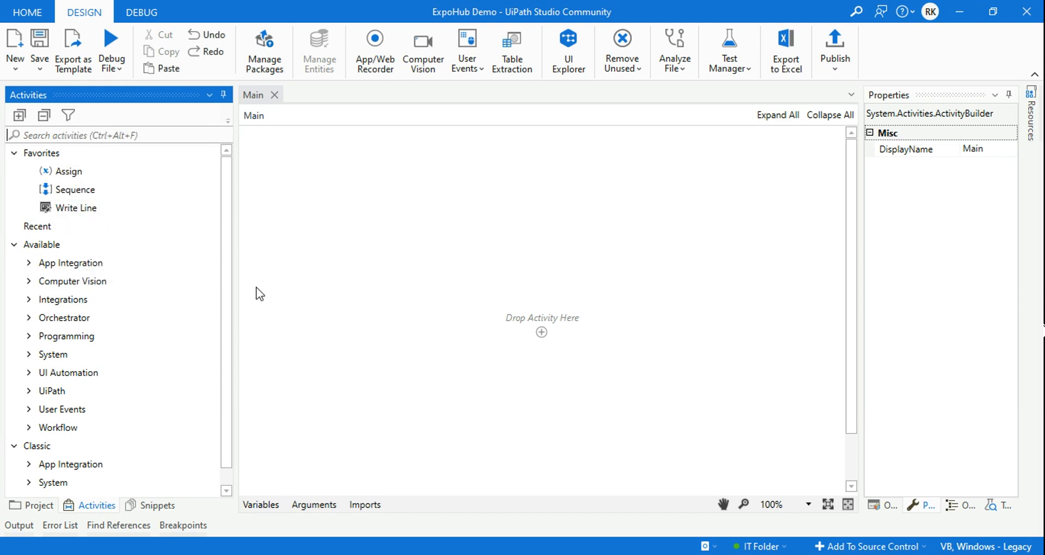
mouse_move(501, 210)
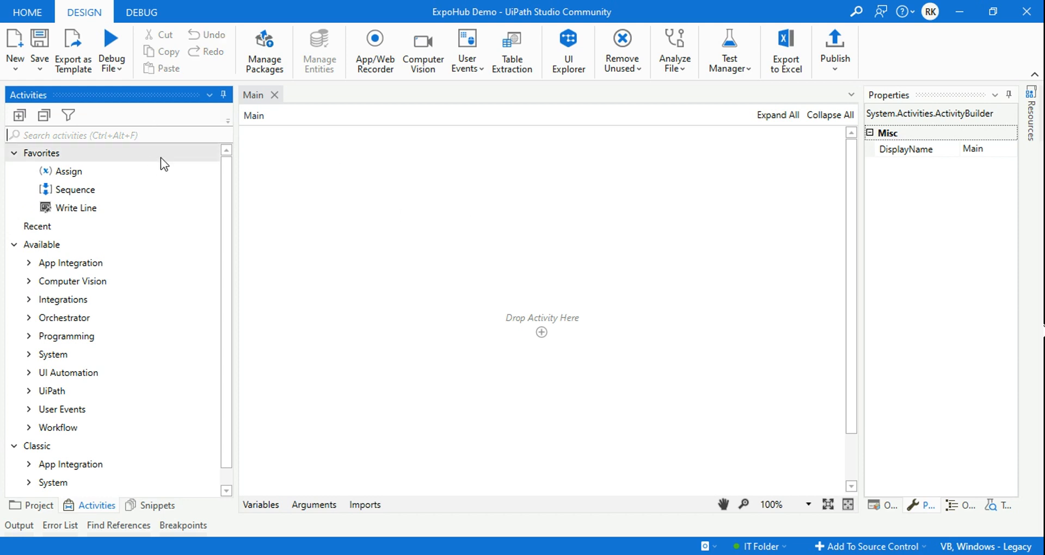
mouse_move(69, 135)
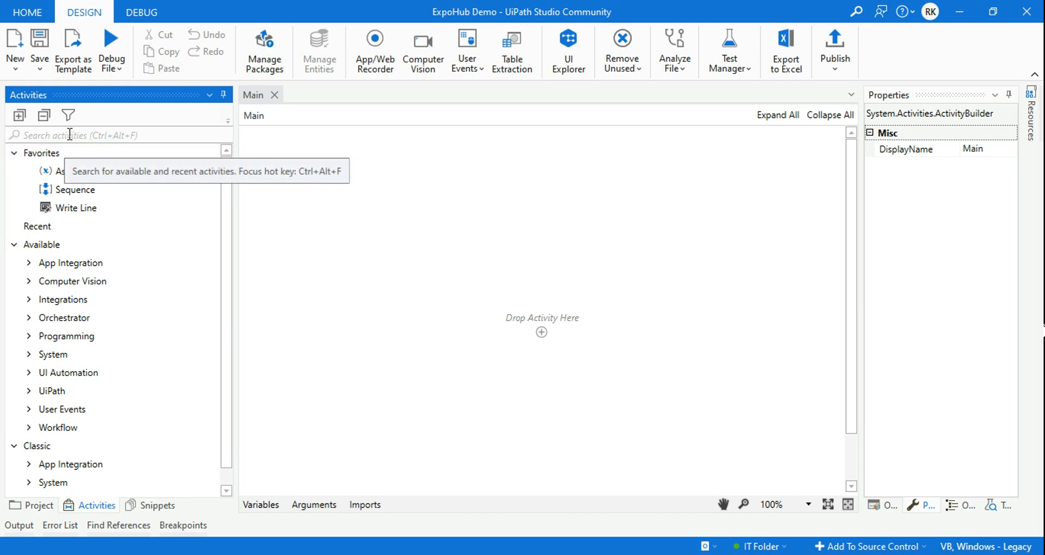
type("open brow")
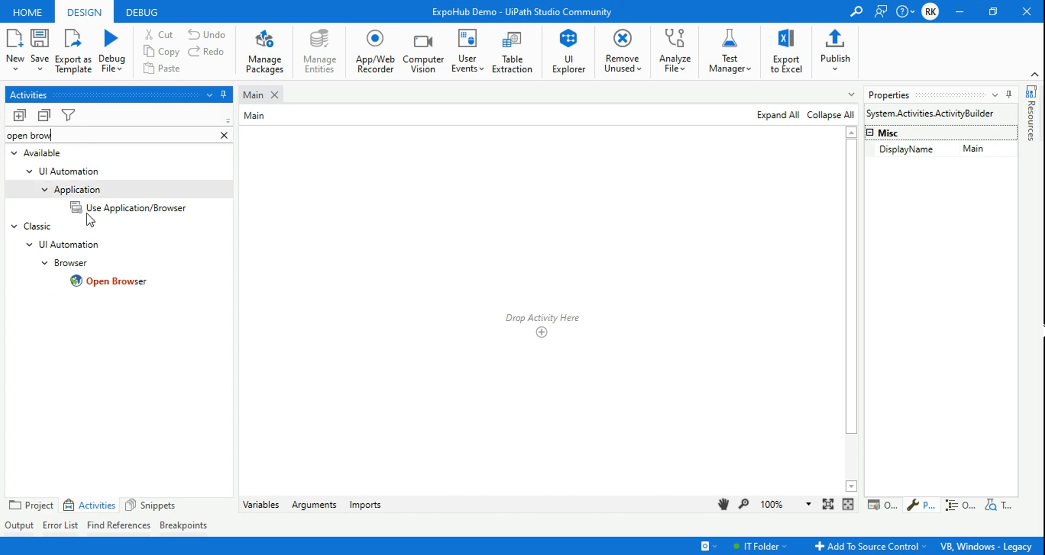
mouse_move(125, 213)
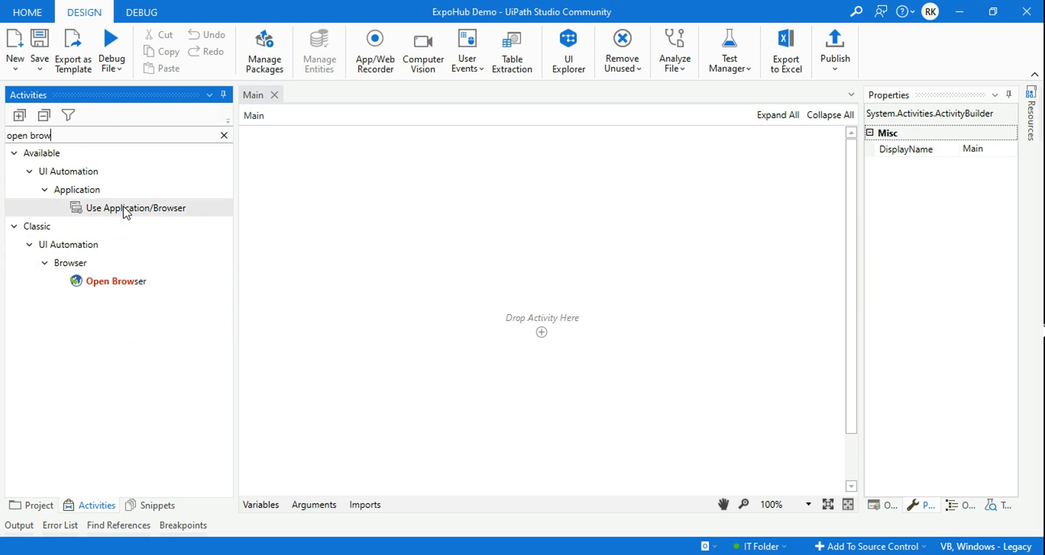
mouse_move(134, 210)
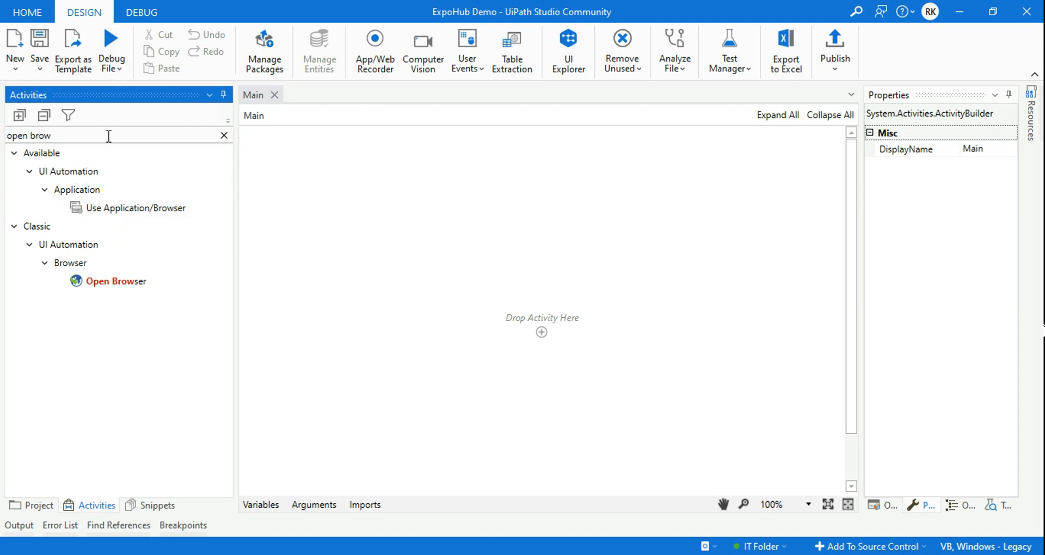
left_click(224, 136)
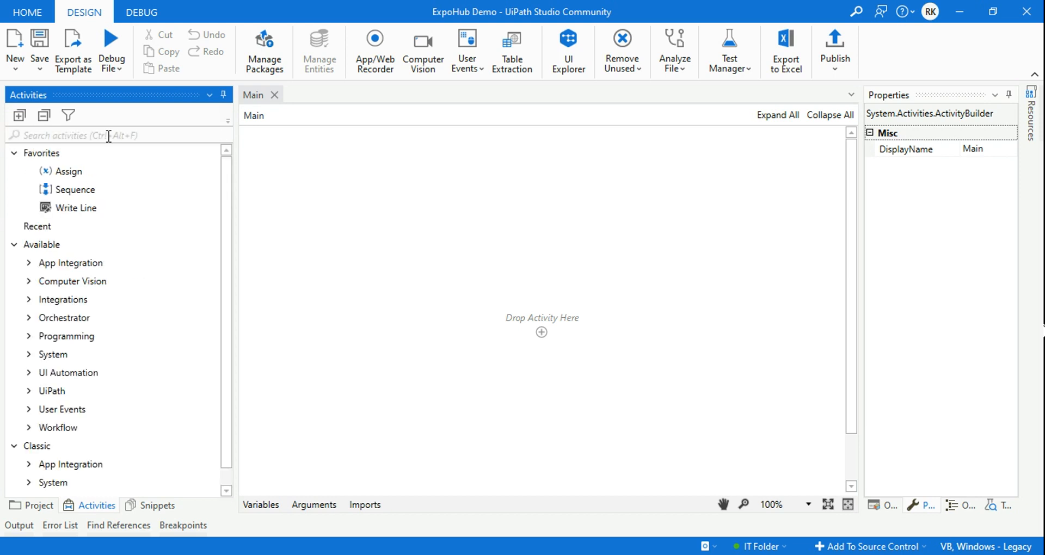
left_click(33, 505)
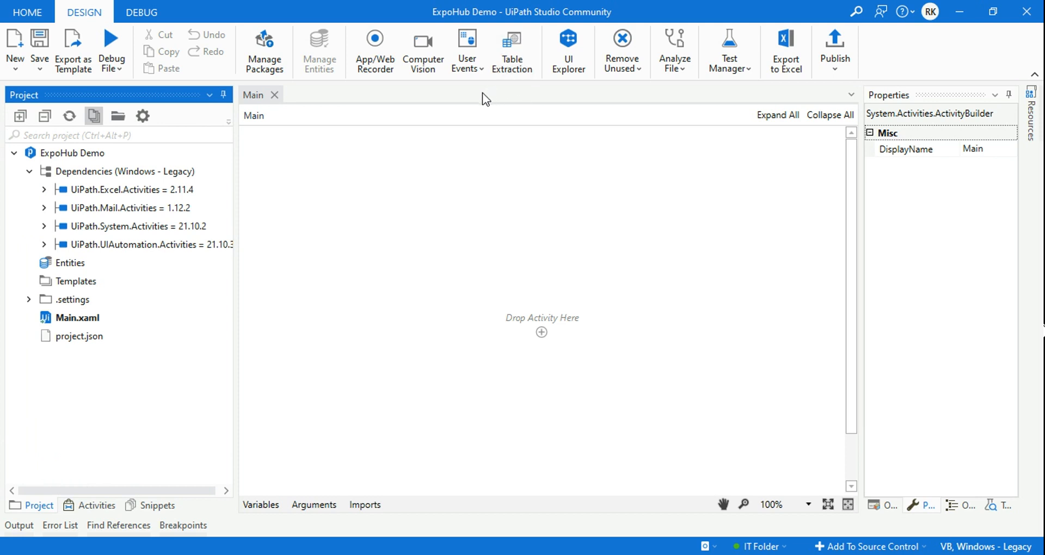
mouse_move(487, 105)
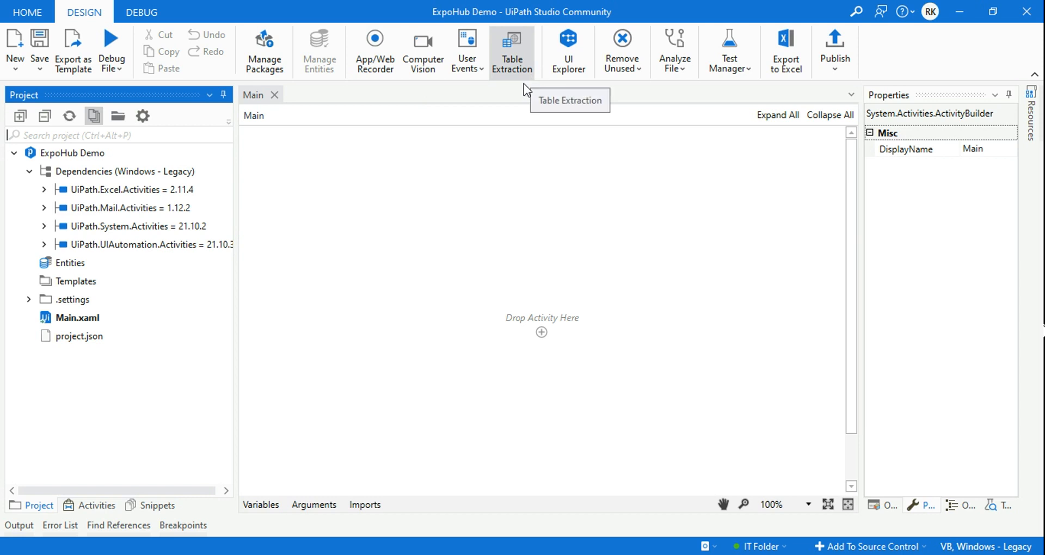
mouse_move(456, 110)
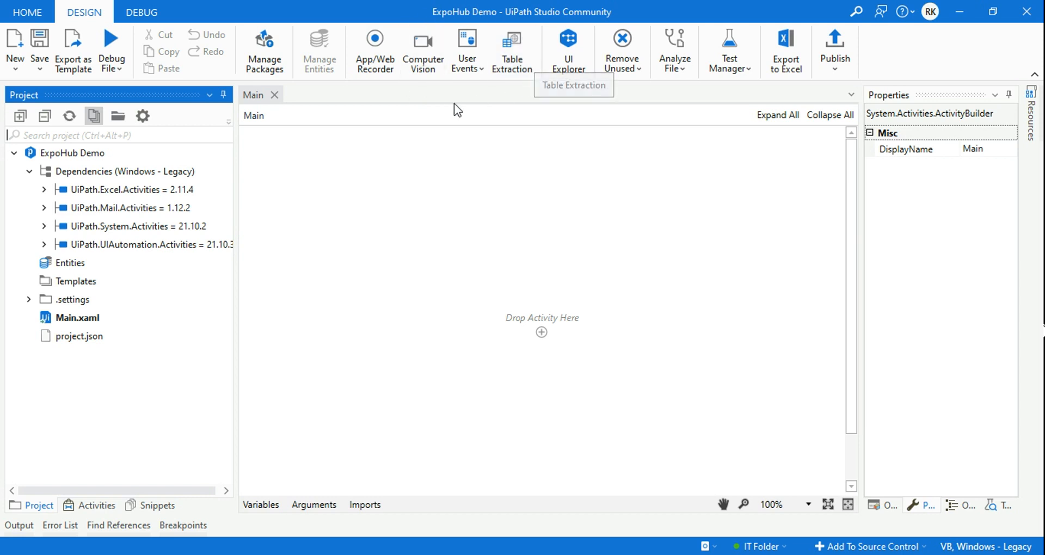
mouse_move(462, 152)
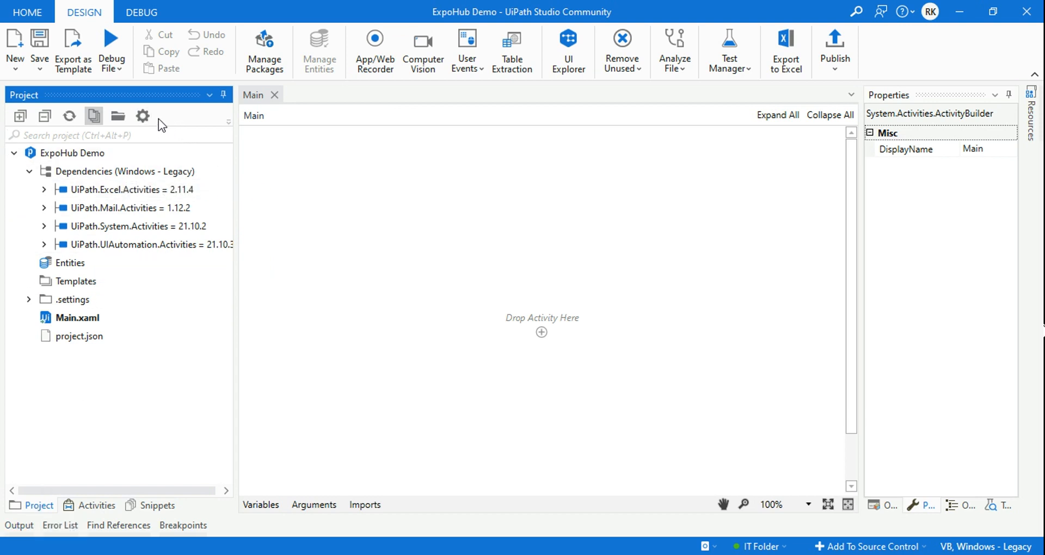
- Set Modern Design Experience to No in Project Settings and reload the project
left_click(142, 116)
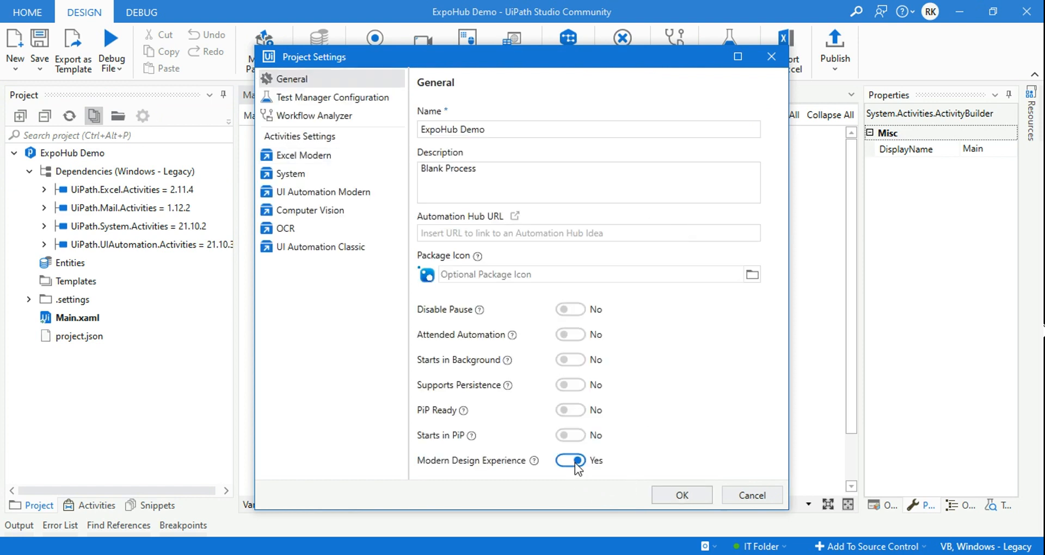
left_click(570, 461)
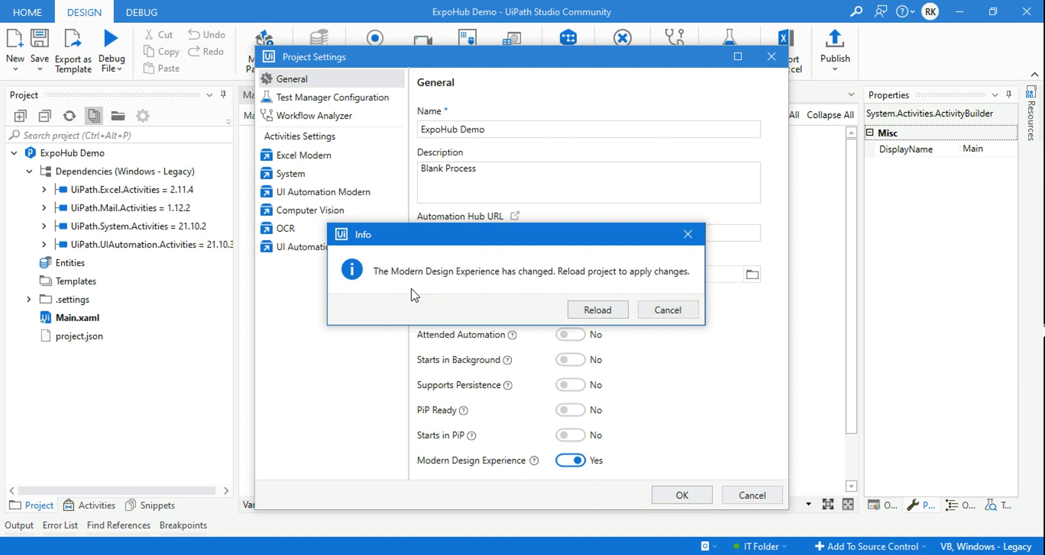
mouse_move(550, 280)
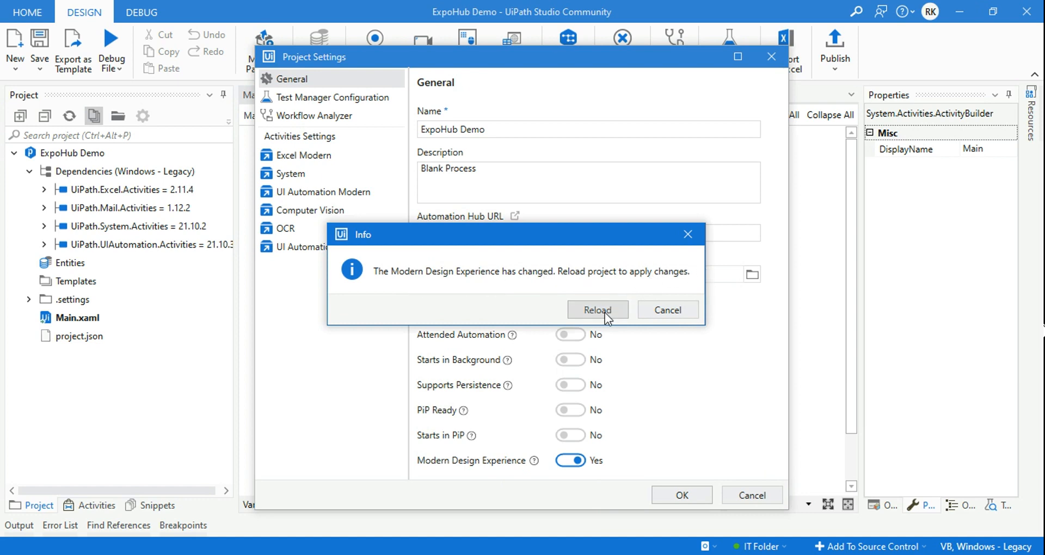
left_click(597, 310)
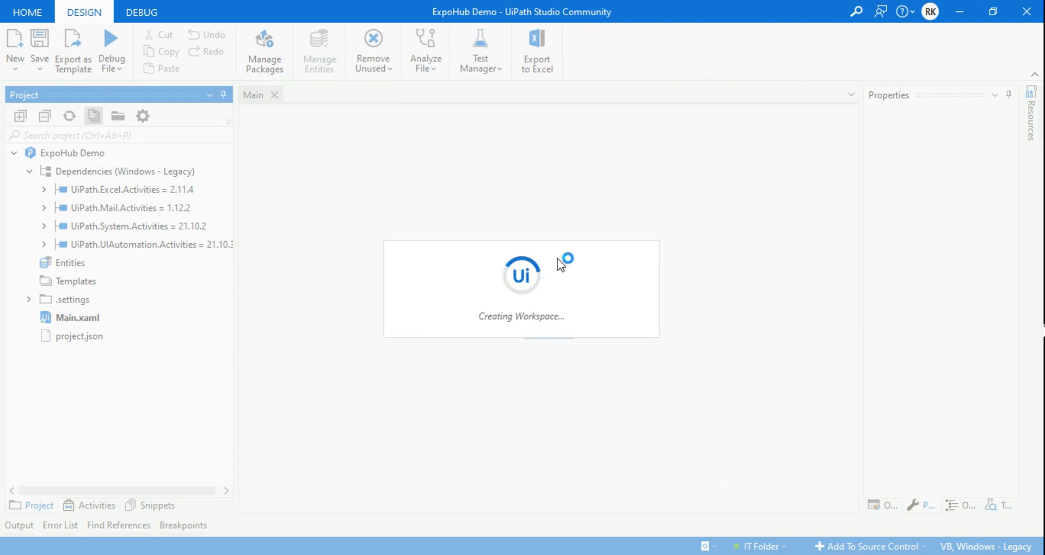
mouse_move(463, 58)
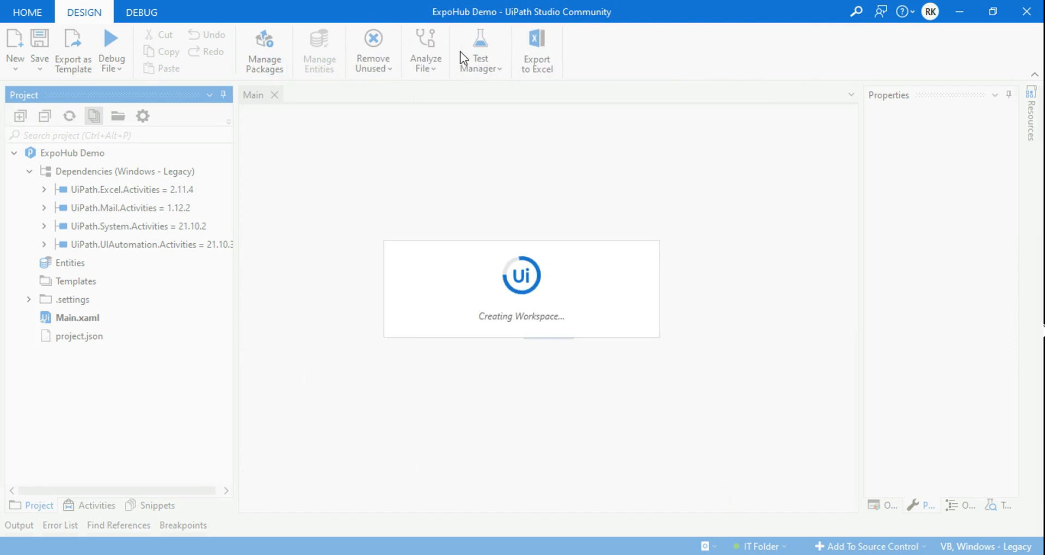
mouse_move(360, 54)
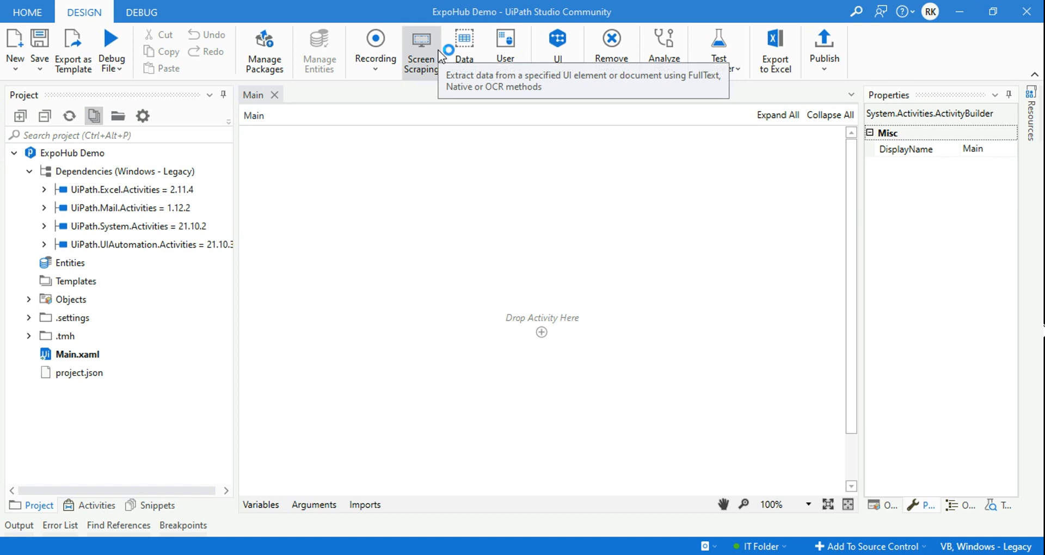
mouse_move(467, 49)
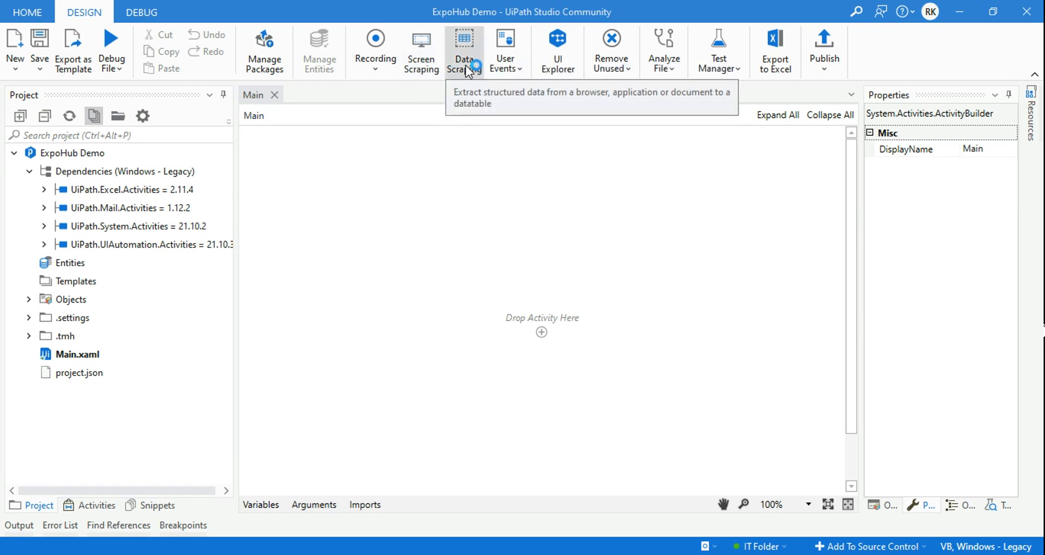
mouse_move(537, 72)
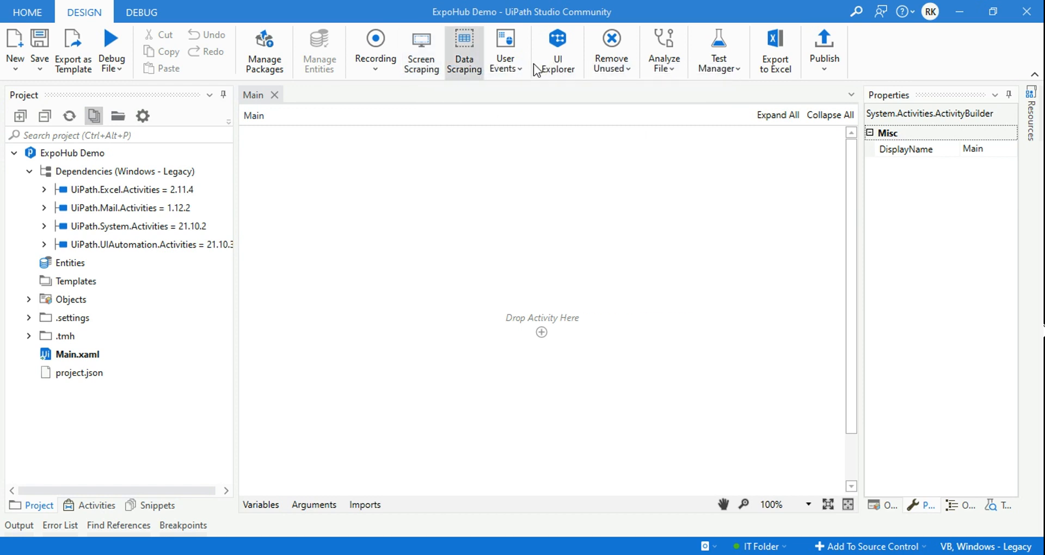
left_click(142, 116)
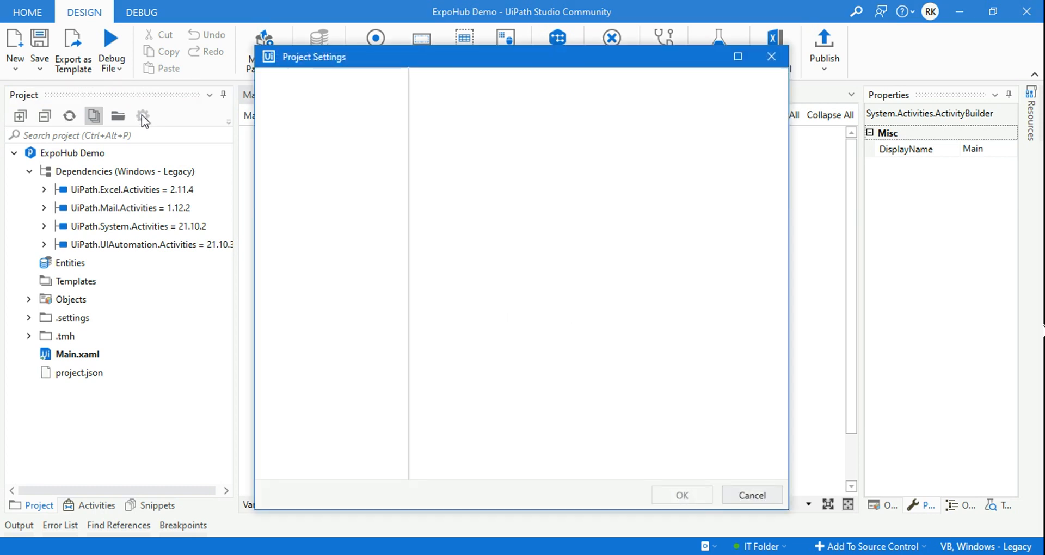
mouse_move(458, 68)
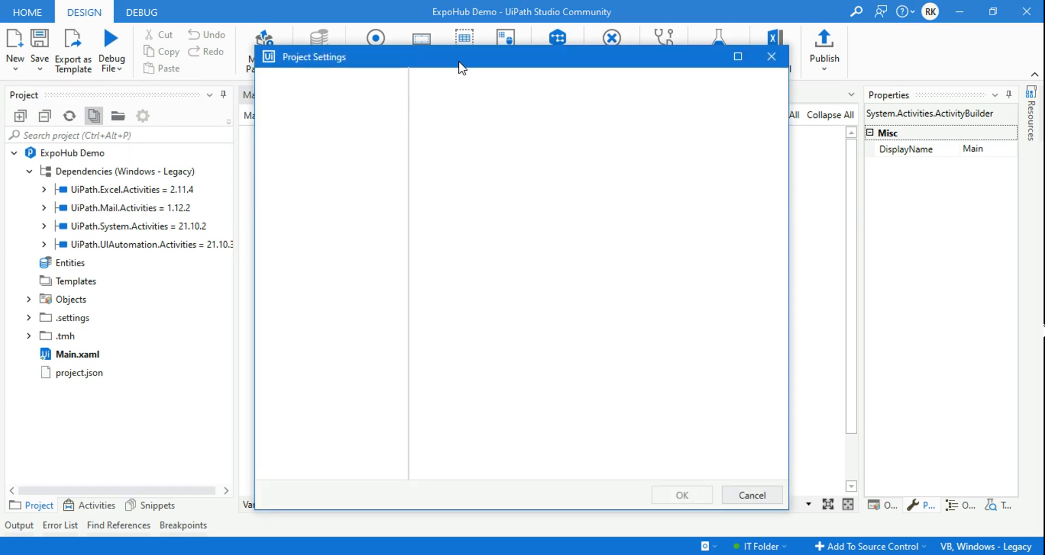
mouse_move(694, 422)
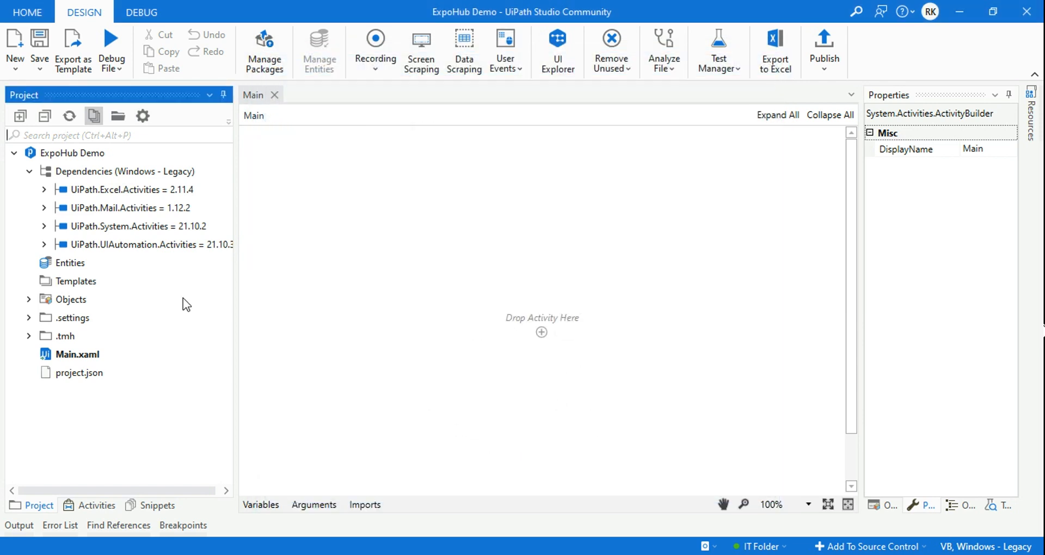
- Switch the left pane to Activities and open its filter options menu
left_click(97, 506)
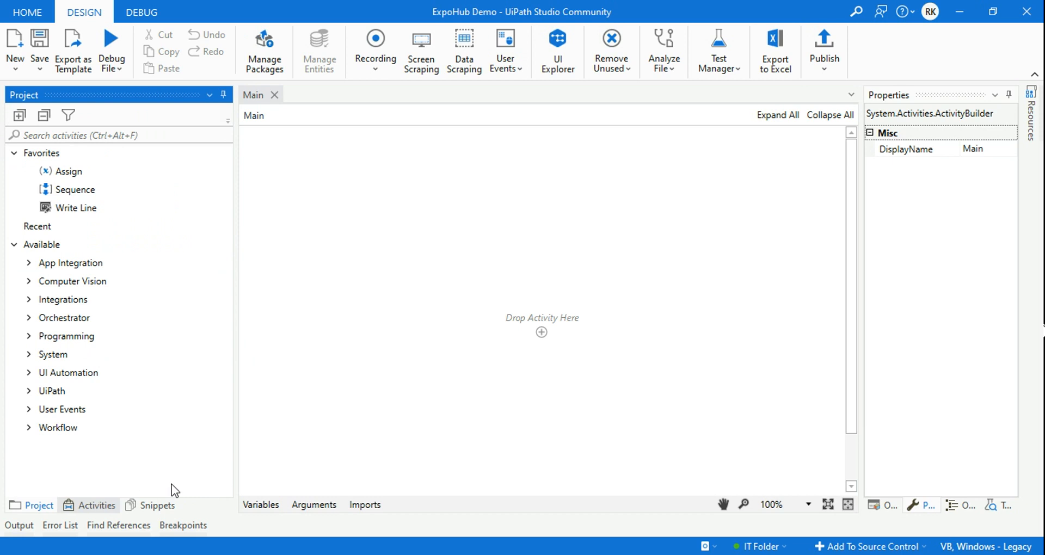
left_click(96, 505)
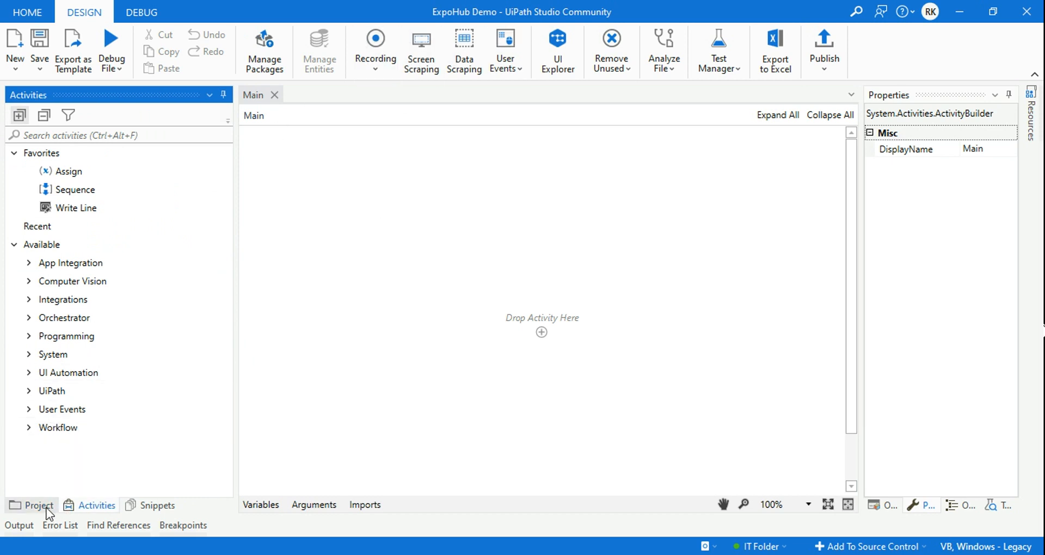
left_click(36, 505)
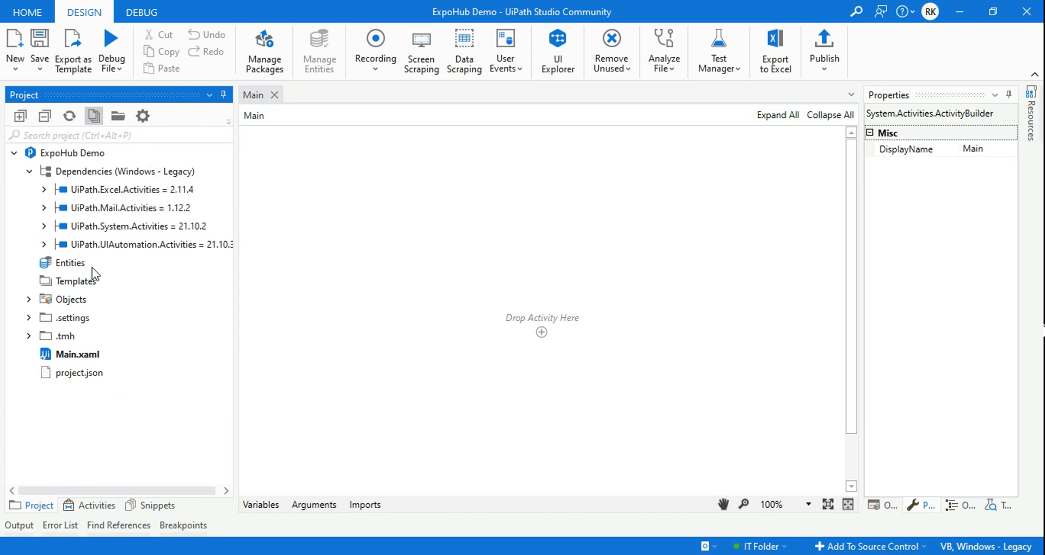
left_click(97, 505)
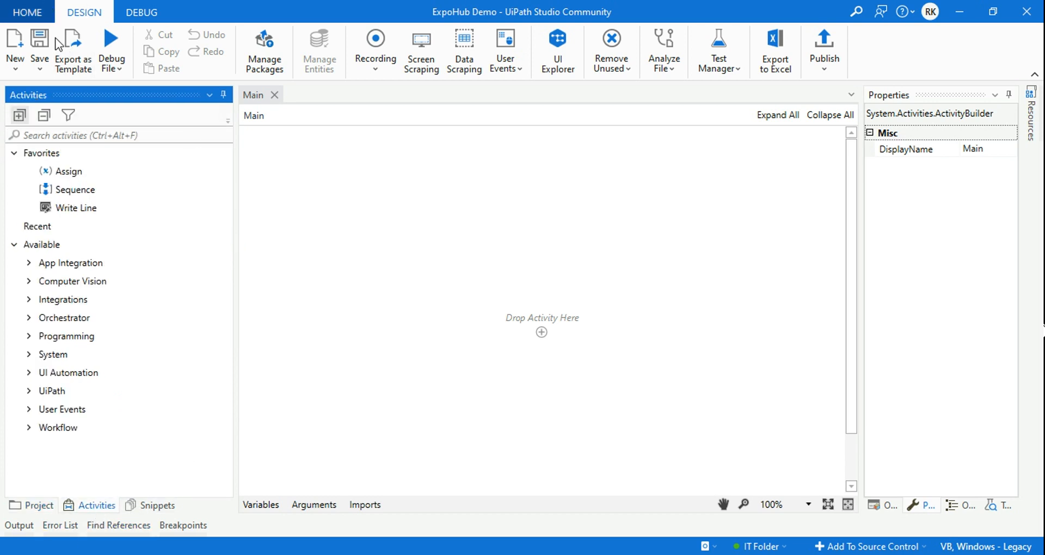
left_click(68, 115)
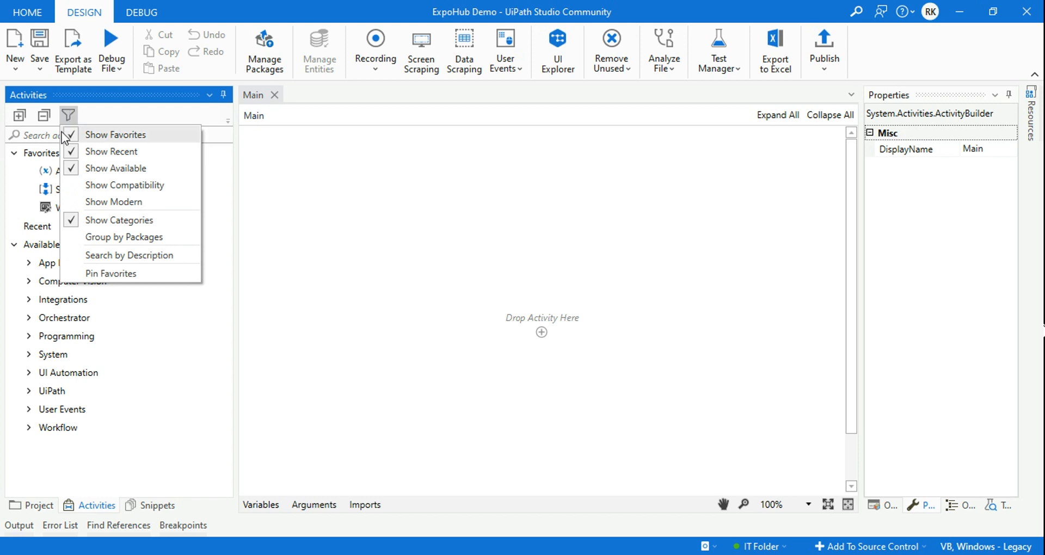
mouse_move(113, 201)
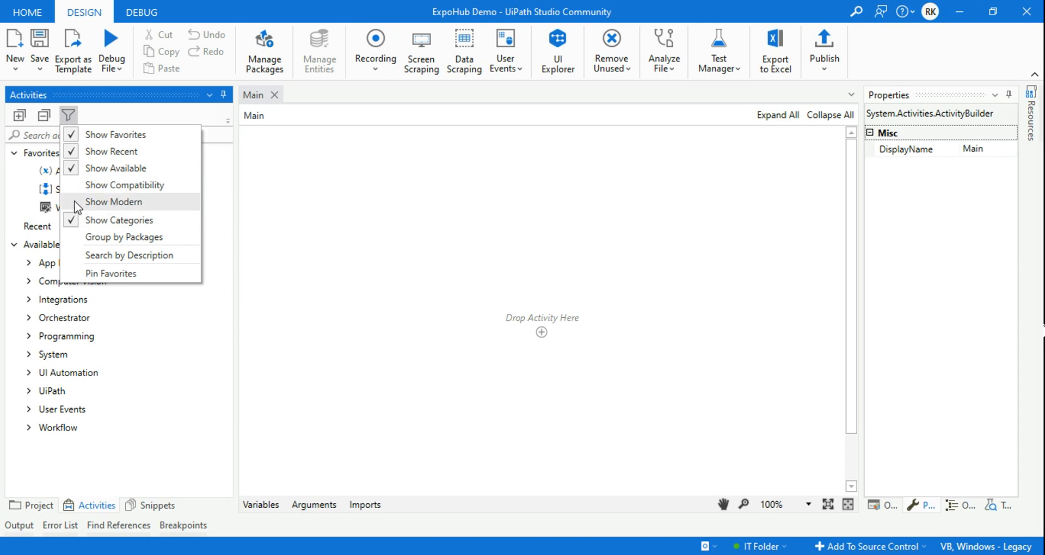
- Select Show Modern to list App Integration and UI Automation
left_click(113, 202)
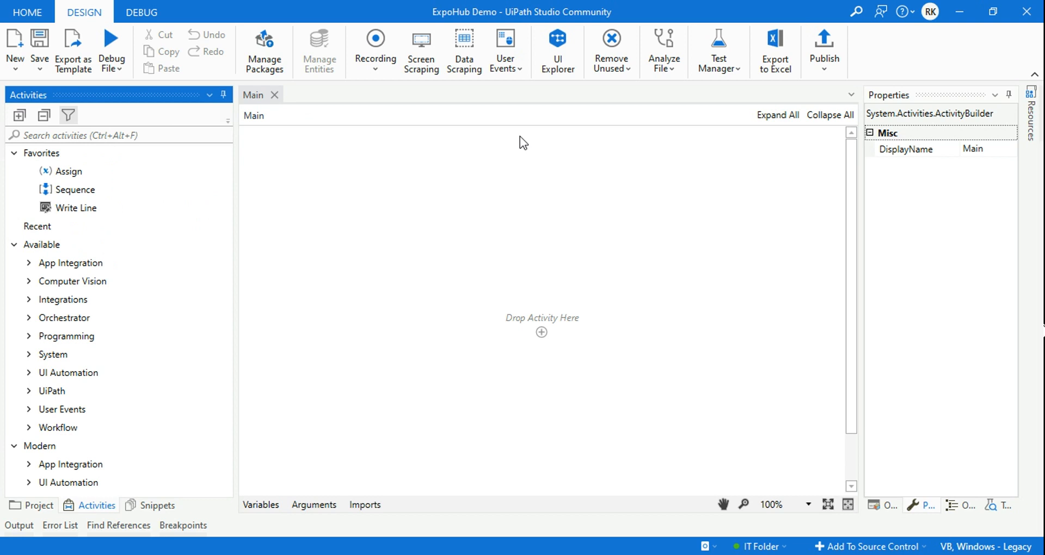
mouse_move(314, 187)
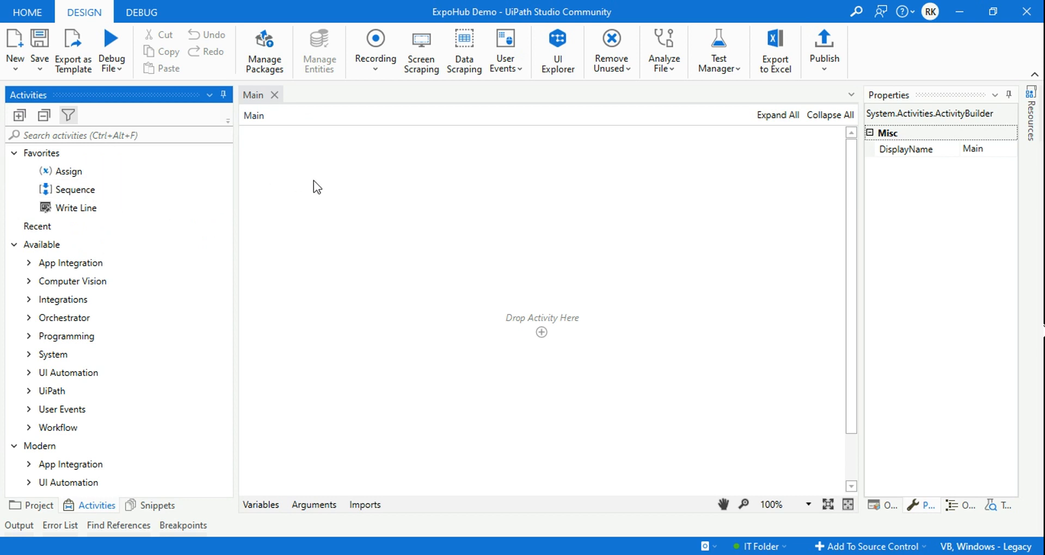
mouse_move(426, 228)
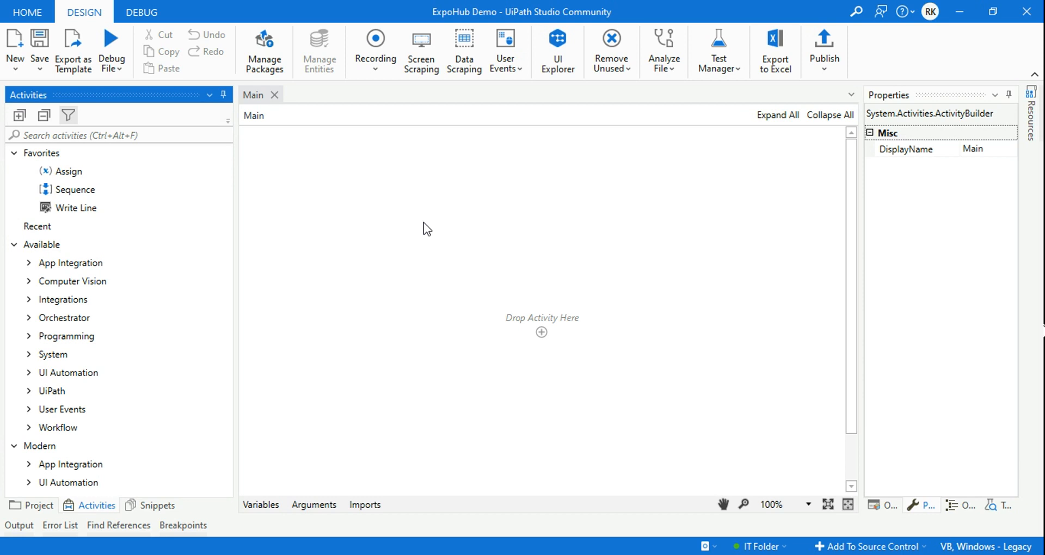
mouse_move(438, 198)
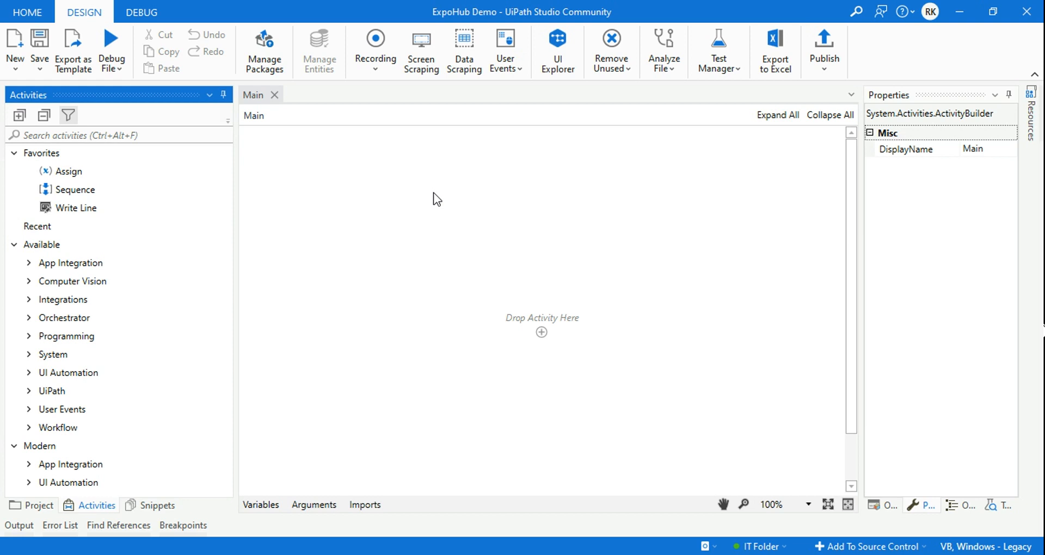
mouse_move(528, 190)
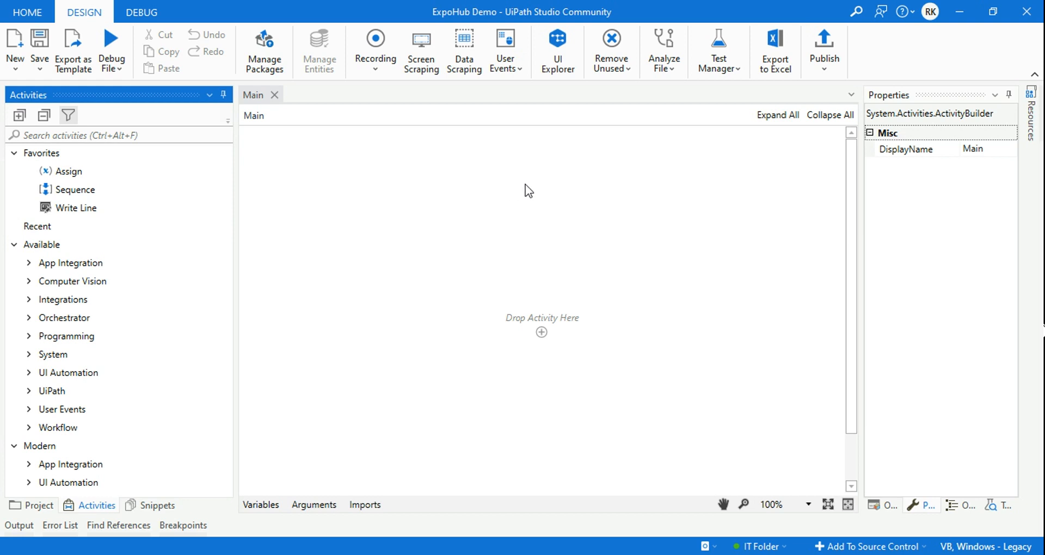
mouse_move(566, 165)
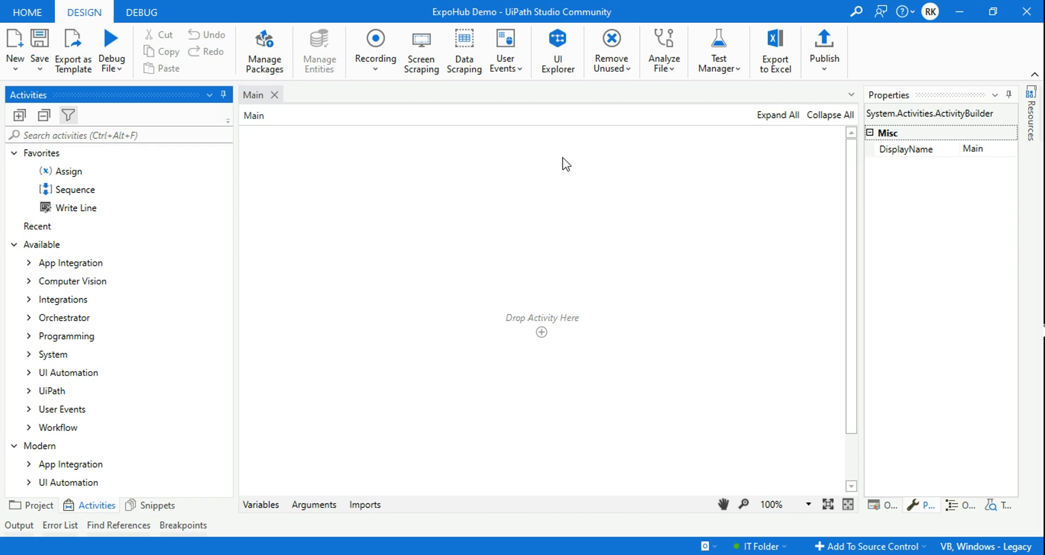